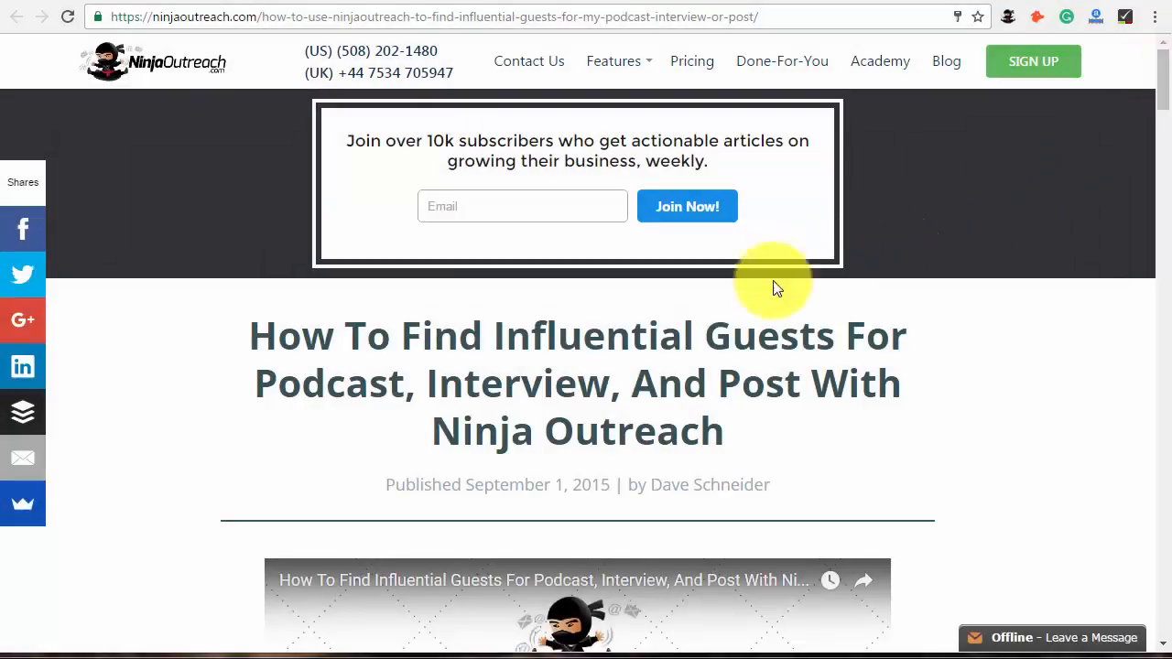
Scroll down through the podcast guests article to its outreach section.
{"action": "scroll", "scroll_direction": "down", "scroll_amount": 3}
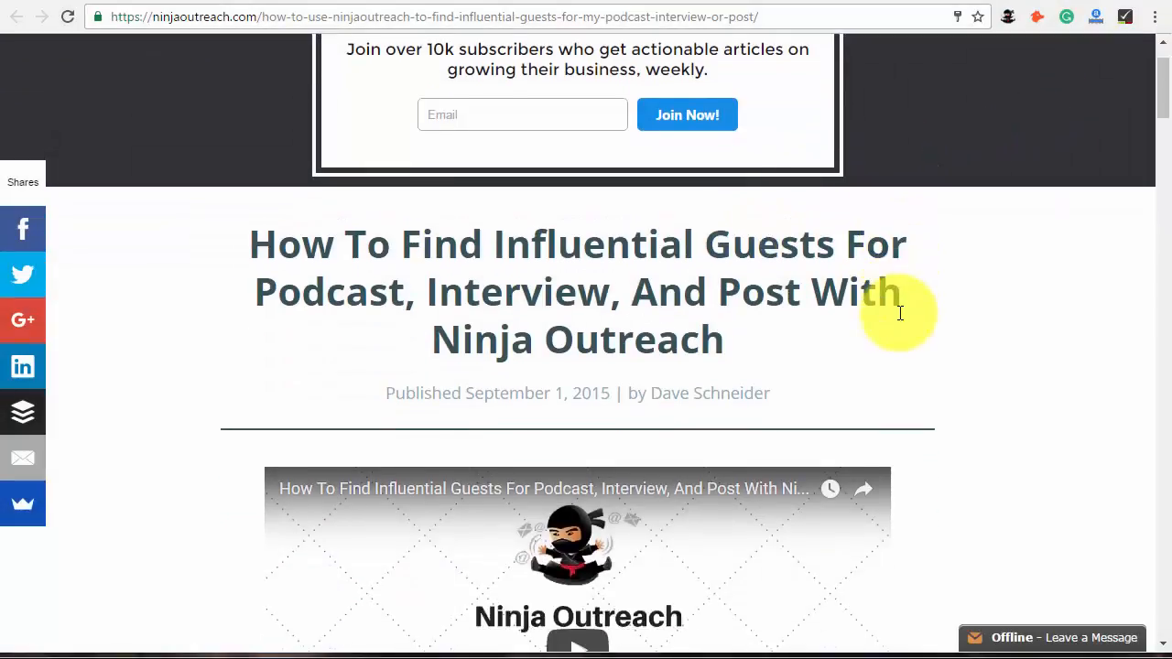
{"action": "scroll", "scroll_direction": "down", "scroll_amount": 3}
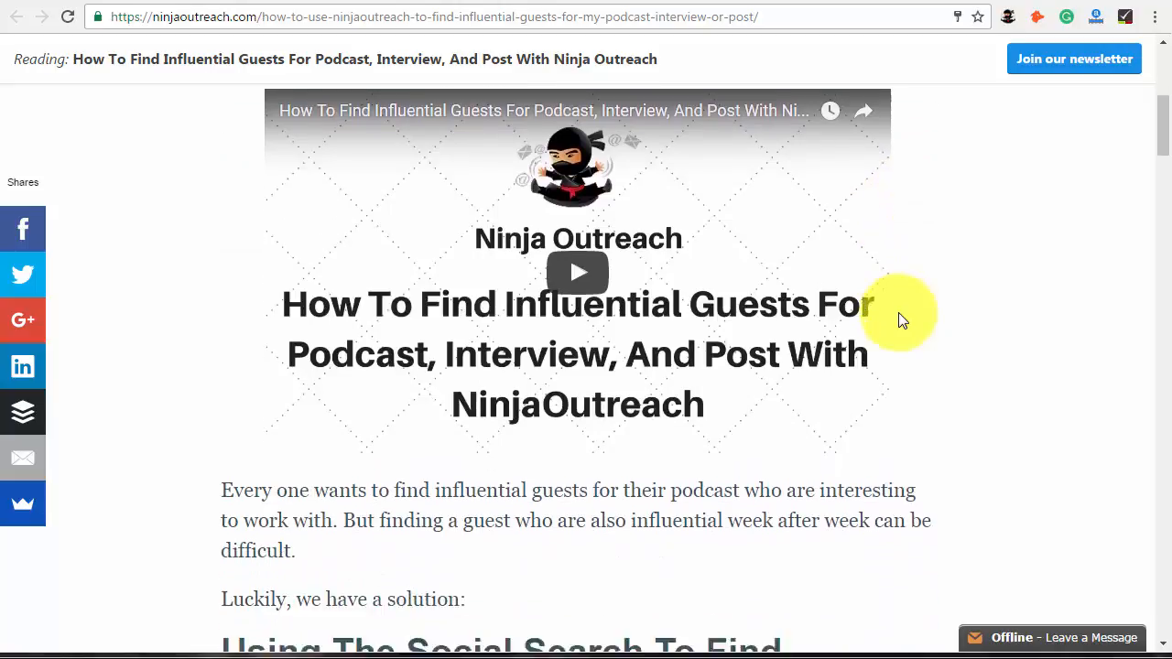
{"action": "scroll", "scroll_direction": "down", "scroll_amount": 3}
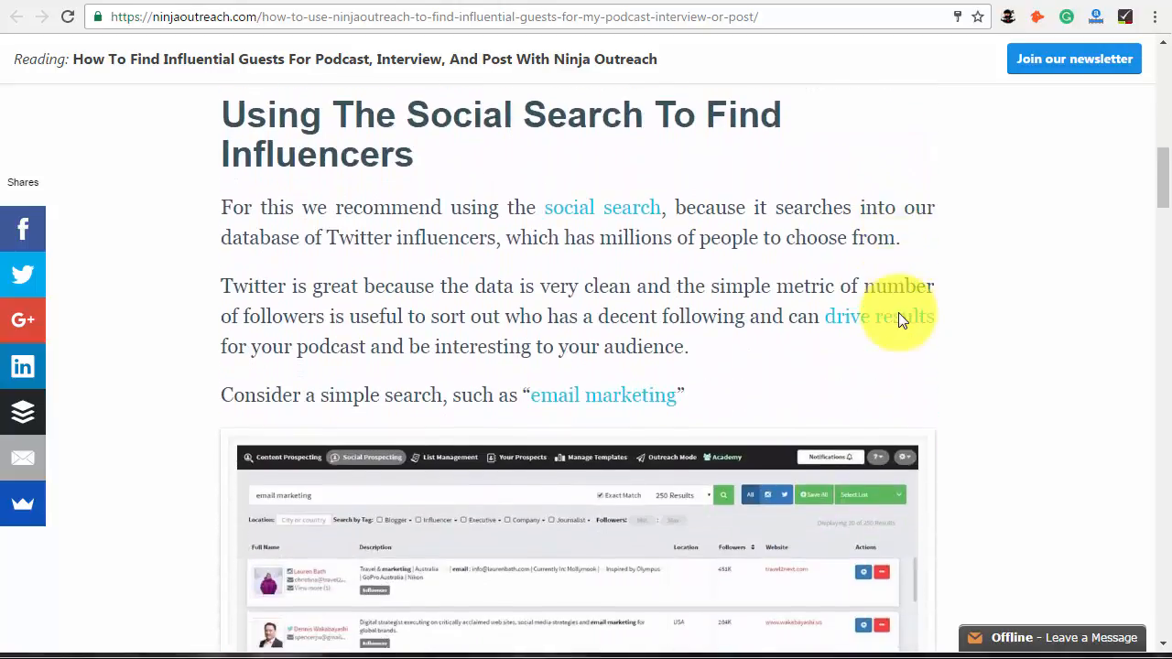
{"action": "scroll", "scroll_direction": "down", "scroll_amount": 3}
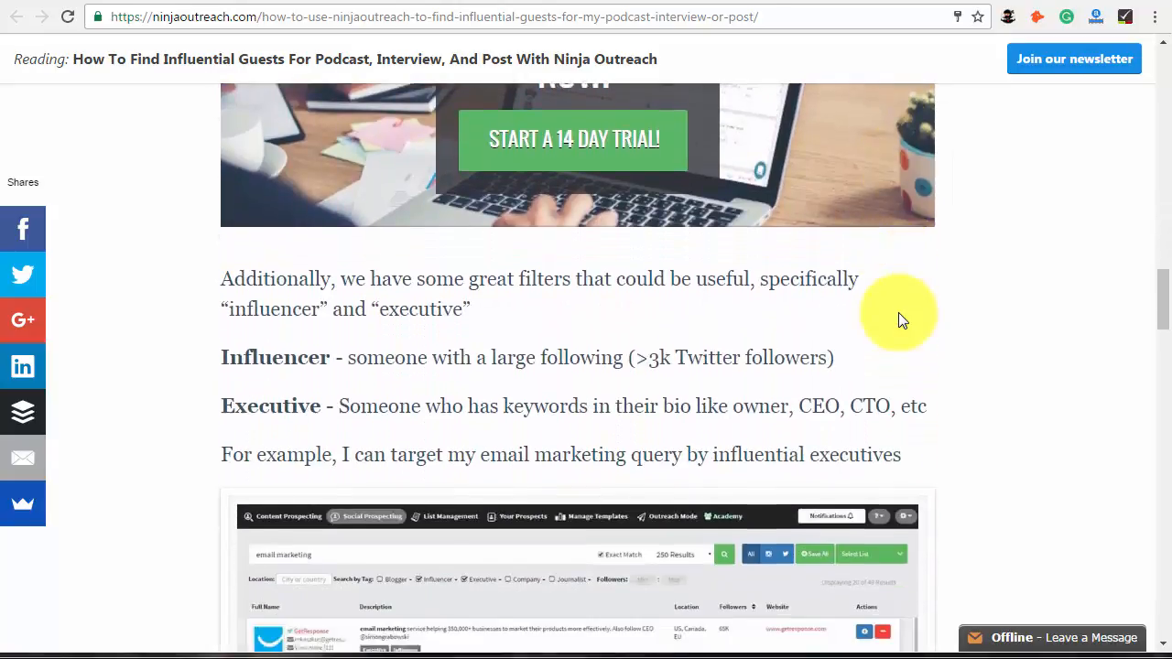
{"action": "scroll", "scroll_direction": "down", "scroll_amount": 3}
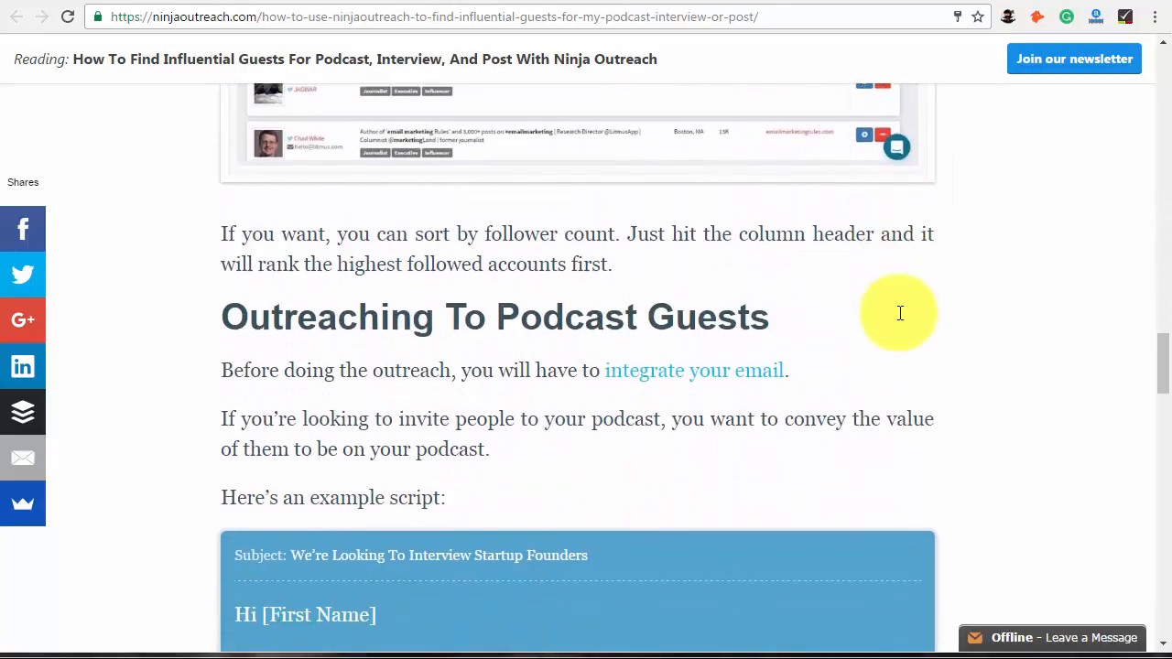
{"action": "scroll", "scroll_direction": "down", "scroll_amount": 3}
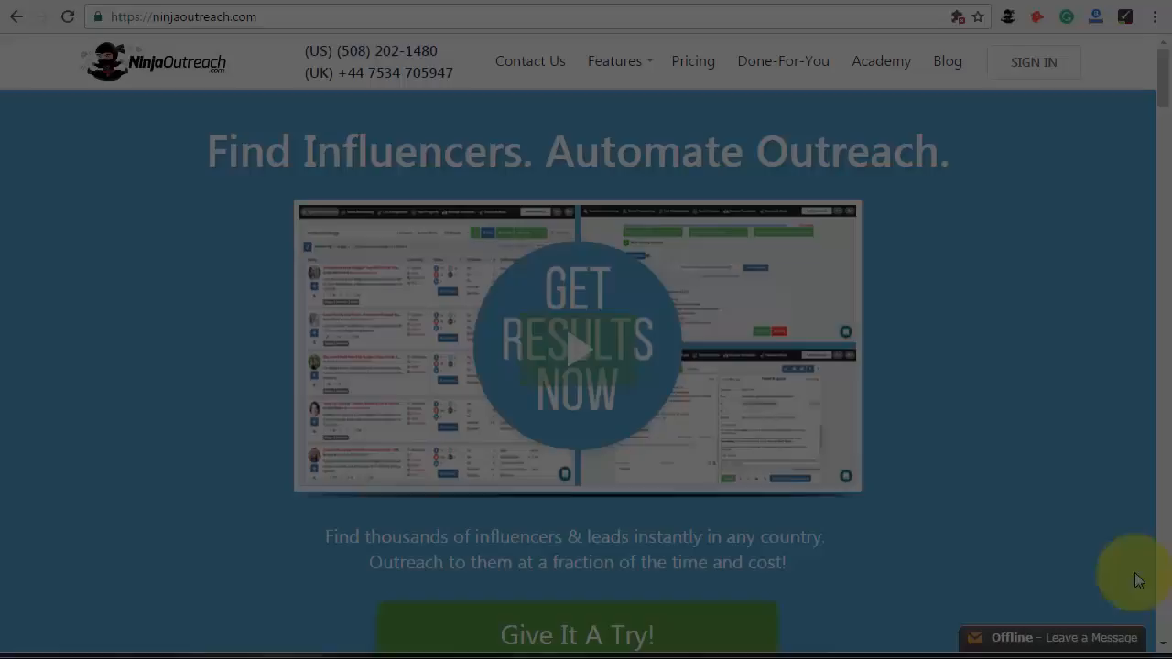
Sign in to the app so the List Management page of saved prospect lists opens.
{"action": "left_click", "coordinate": [1033, 62]}
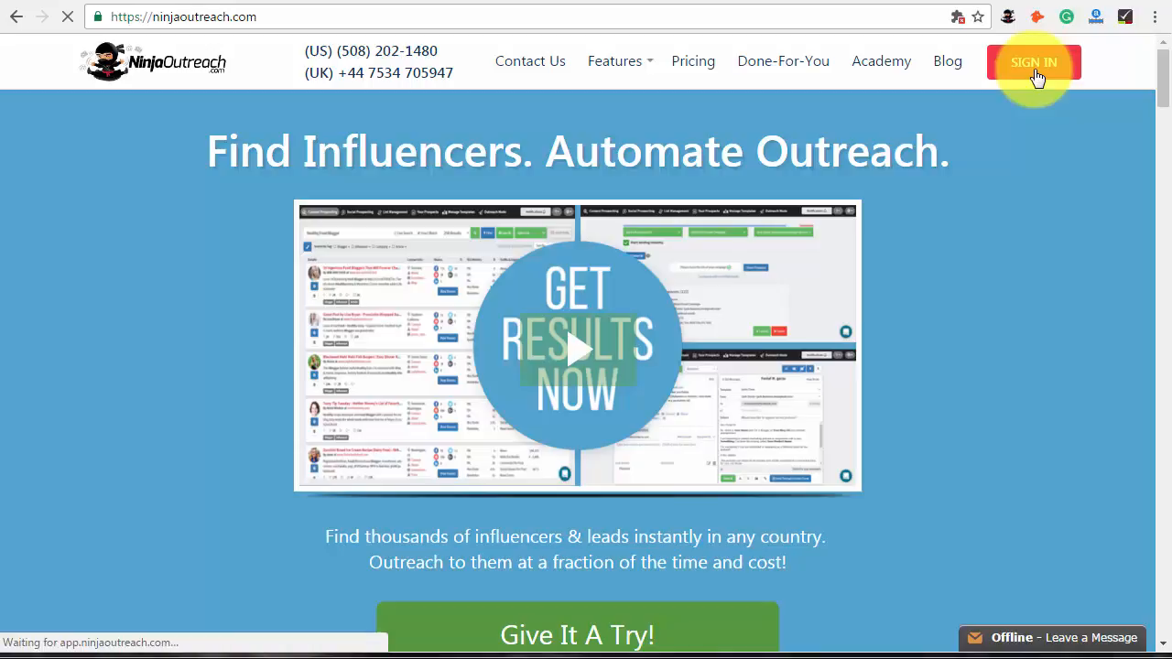
{"action": "left_click", "coordinate": [1033, 62]}
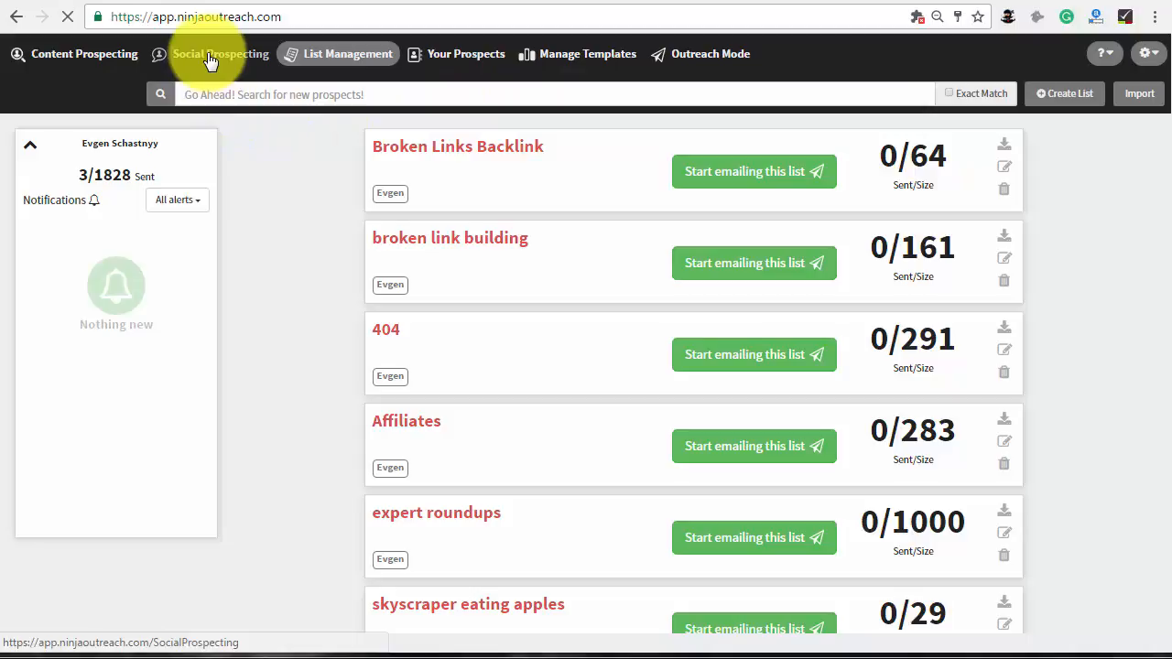
Run a Social Prospecting search for 'email marketing' requesting 5000 results.
{"action": "left_click", "coordinate": [220, 53]}
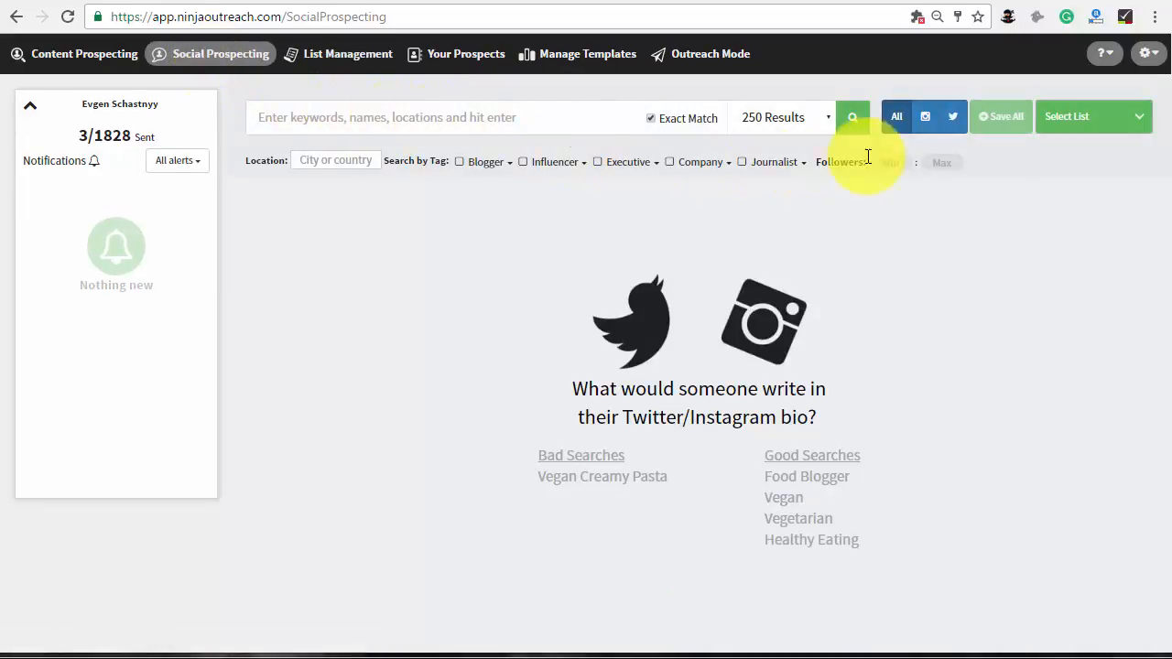
{"action": "mouse_move", "coordinate": [952, 117]}
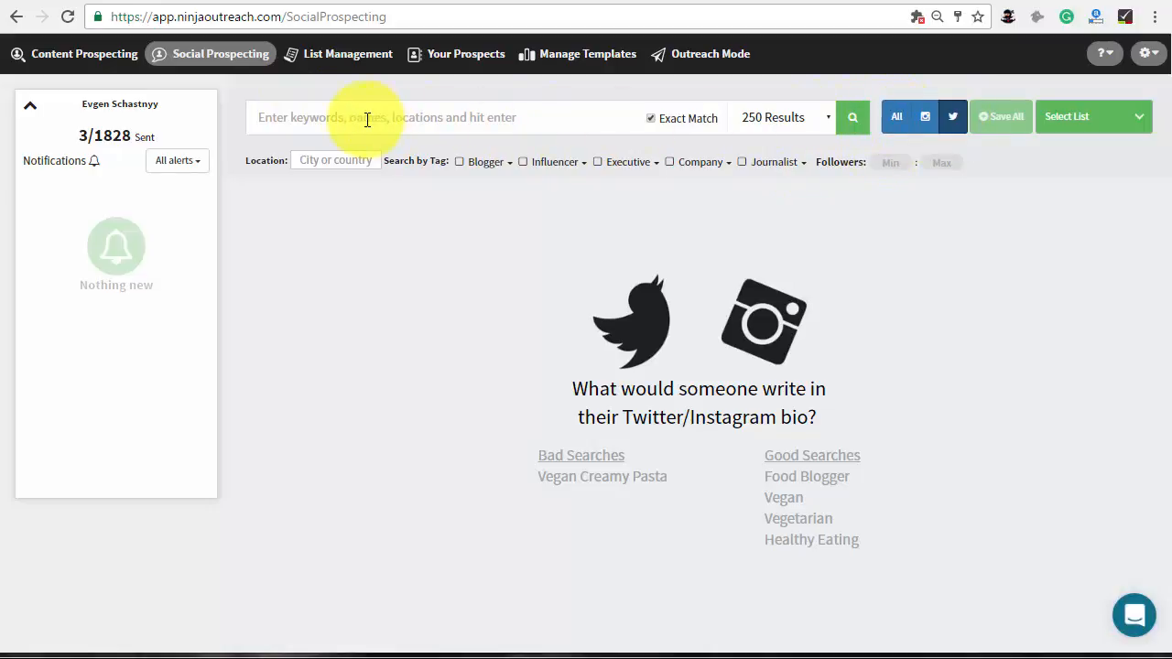
{"action": "type", "text": "email marketing"}
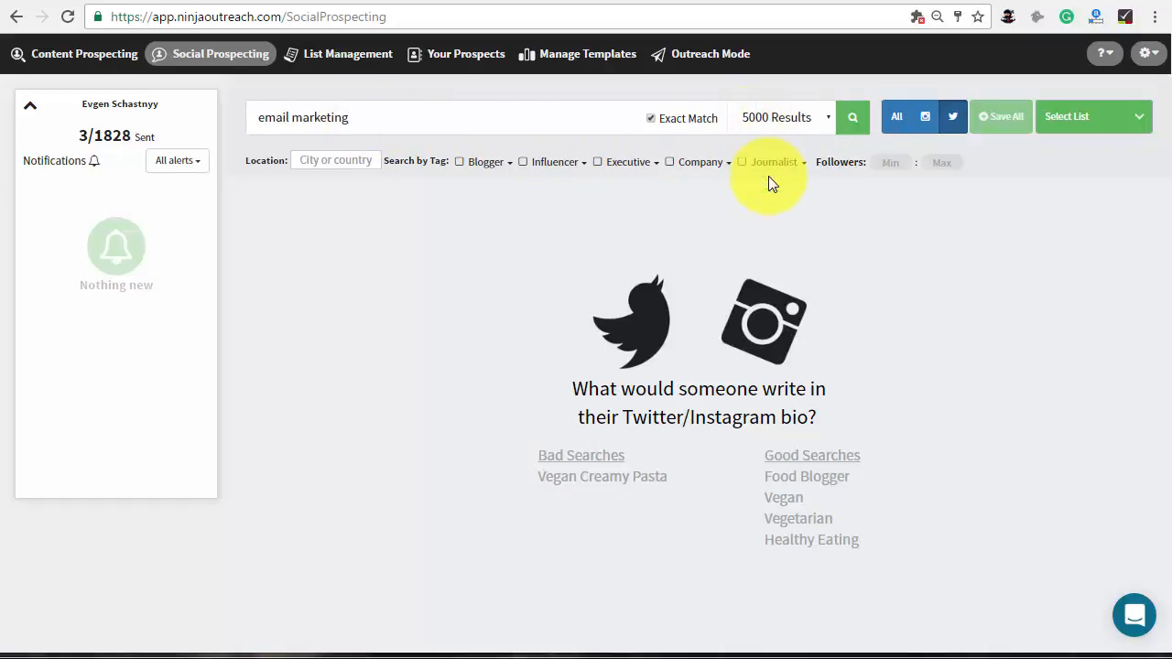
{"action": "left_click", "coordinate": [852, 118]}
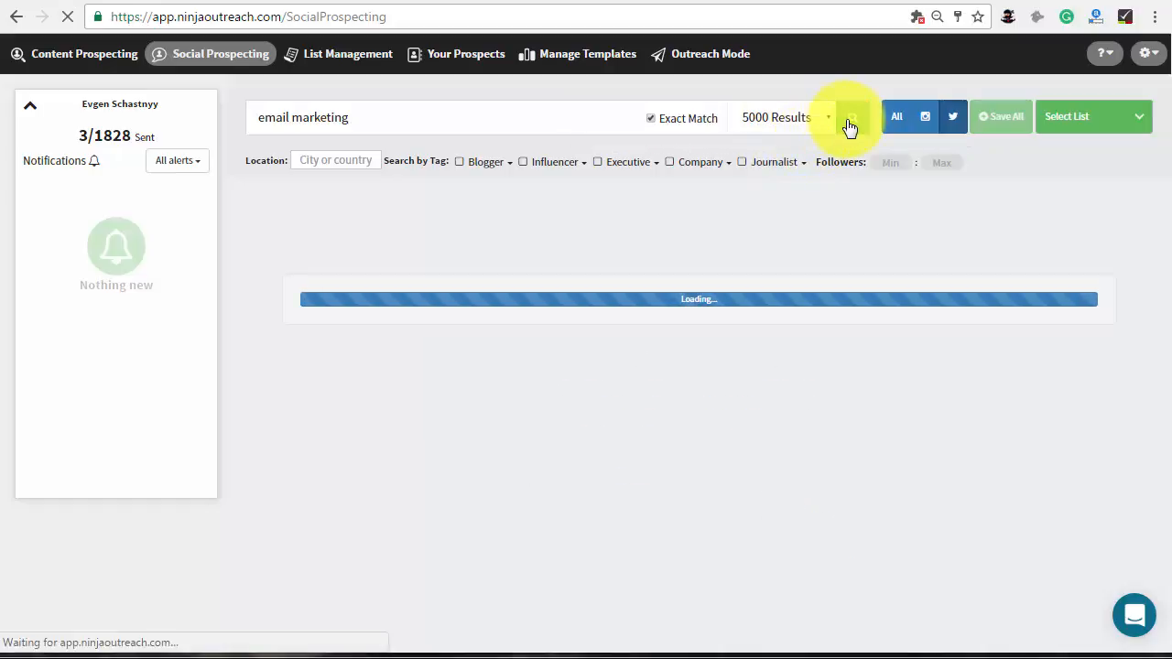
{"action": "left_click", "coordinate": [851, 118]}
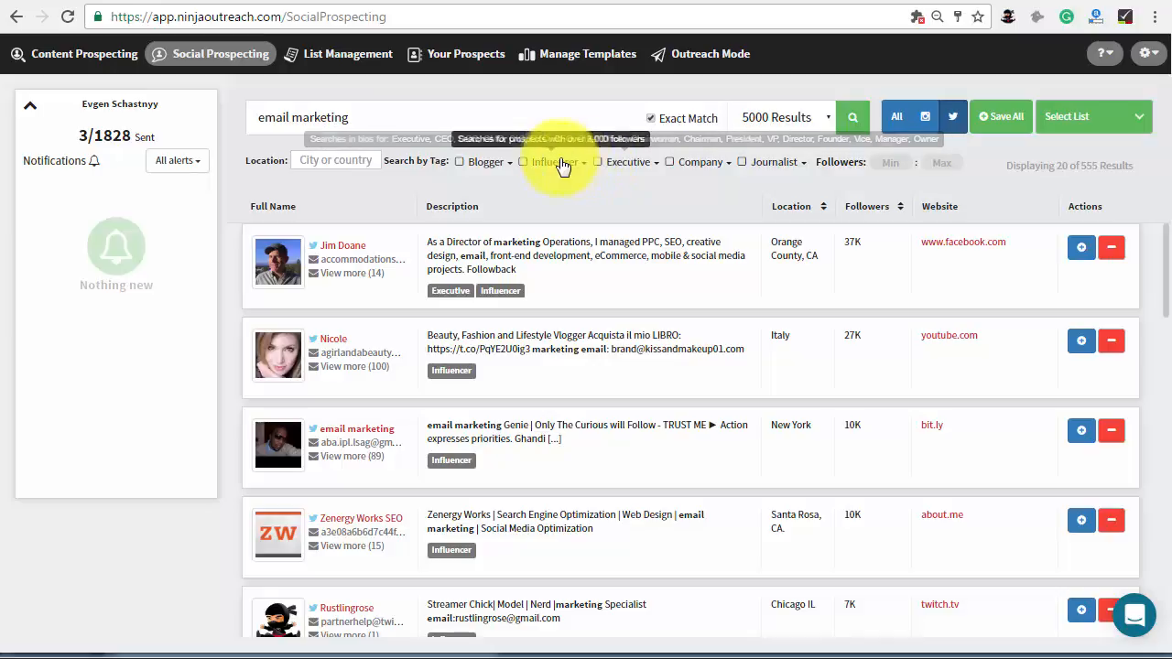
Filter results to Influencer and Executive tags and sort them by Followers.
{"action": "left_click", "coordinate": [524, 161]}
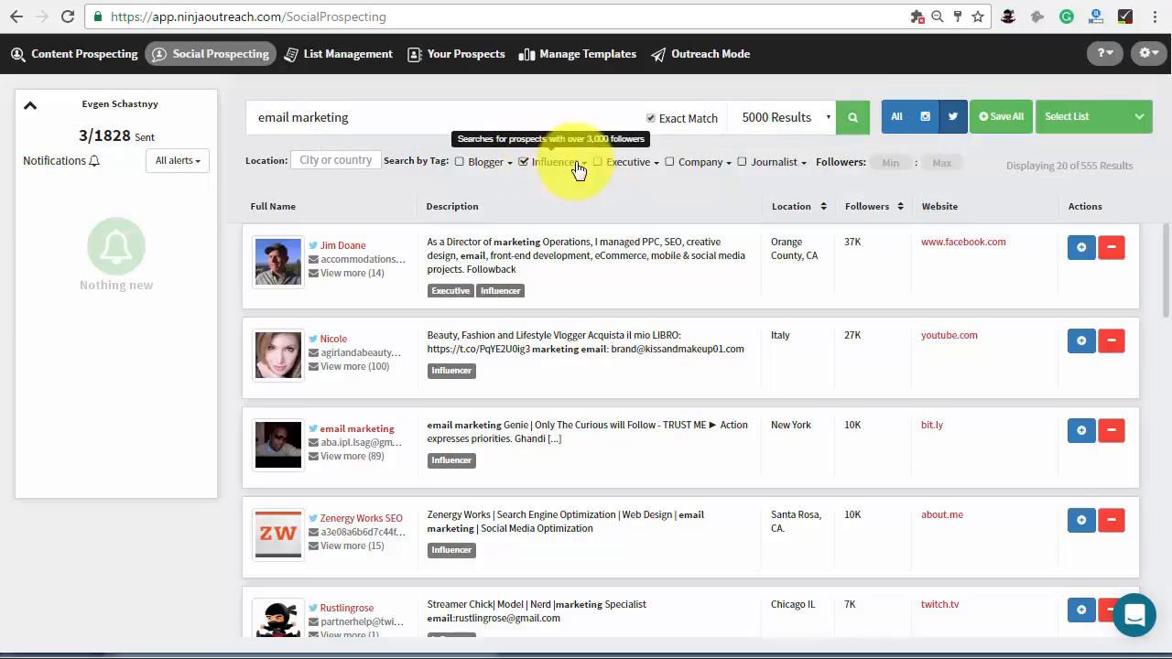
{"action": "left_click", "coordinate": [597, 162]}
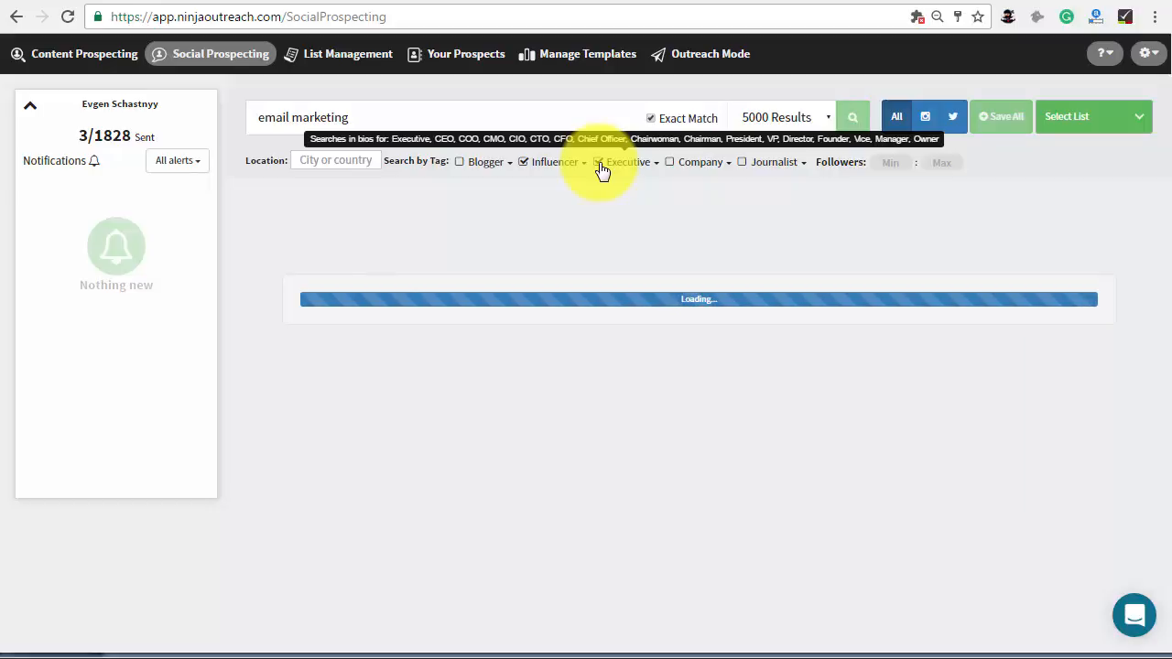
{"action": "left_click", "coordinate": [852, 117]}
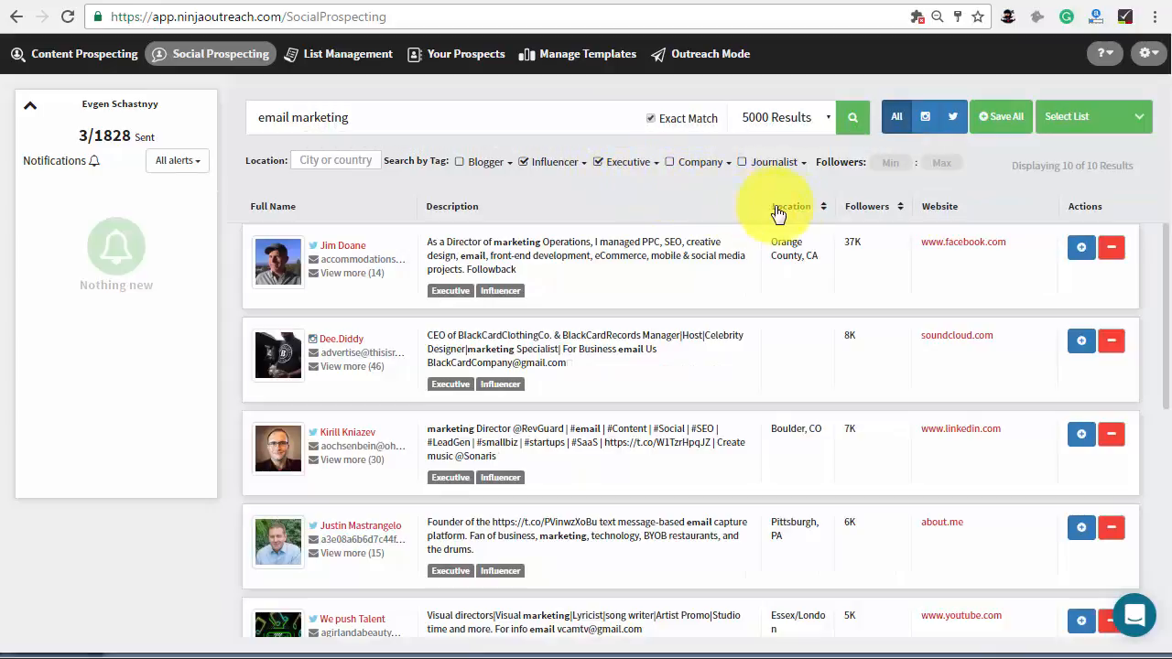
{"action": "mouse_move", "coordinate": [878, 205]}
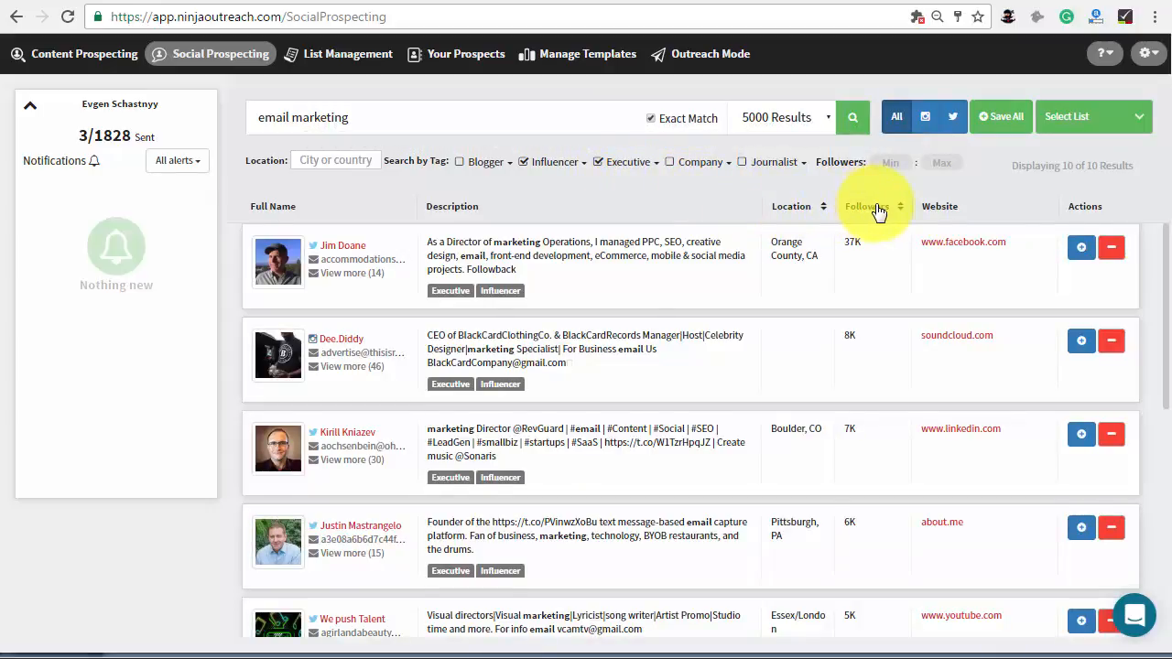
{"action": "left_click", "coordinate": [866, 205]}
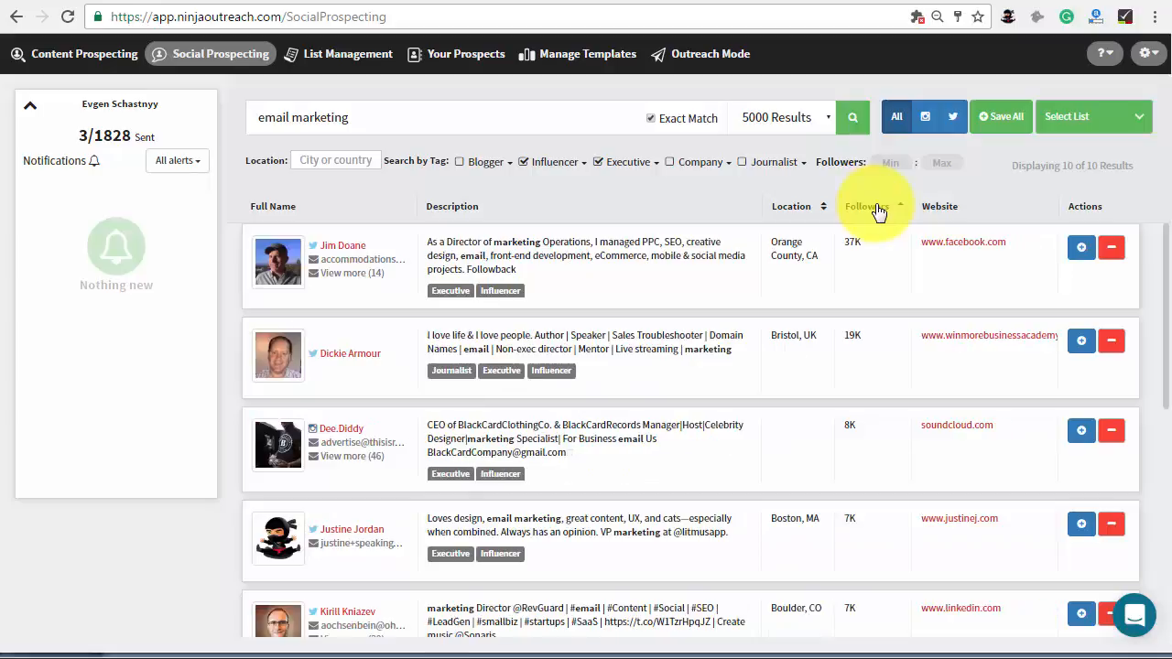
Save all 10 prospects into a new list named 'email marketing experts'.
{"action": "left_click", "coordinate": [1000, 117]}
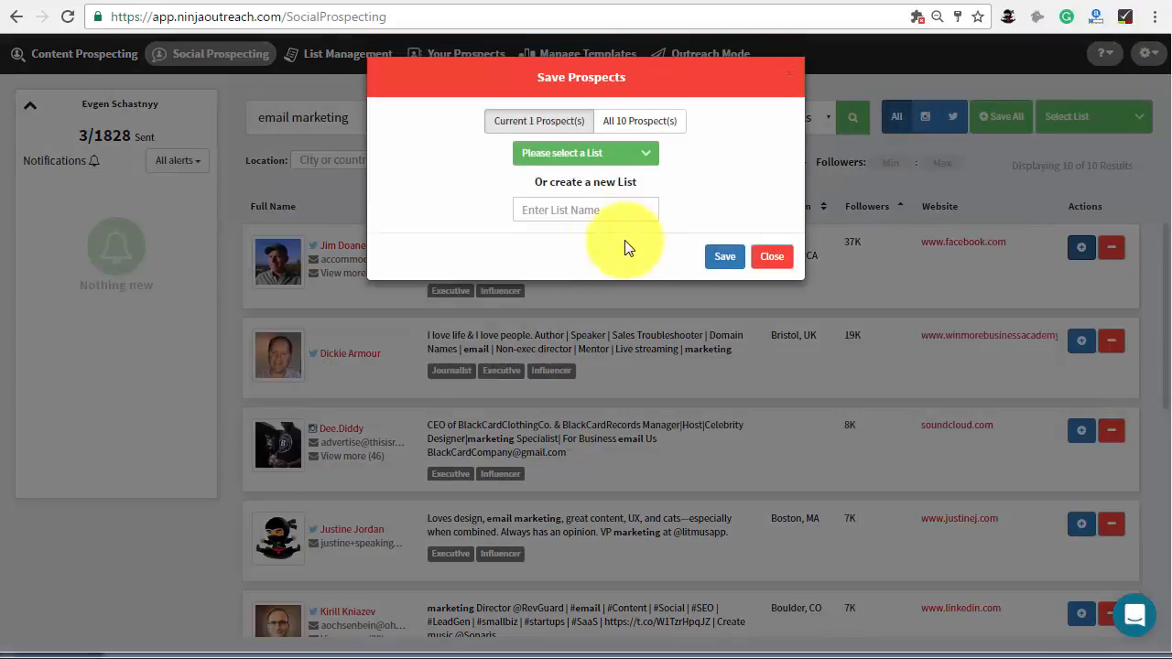
{"action": "type", "text": "email marketing ex"}
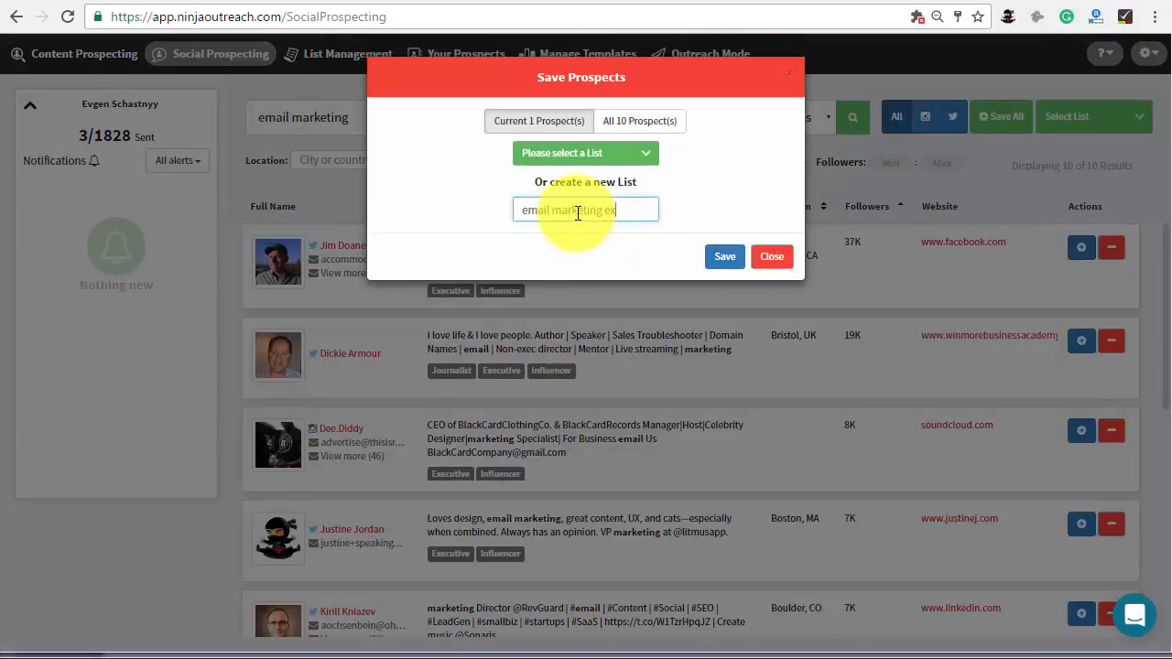
{"action": "left_click", "coordinate": [725, 256]}
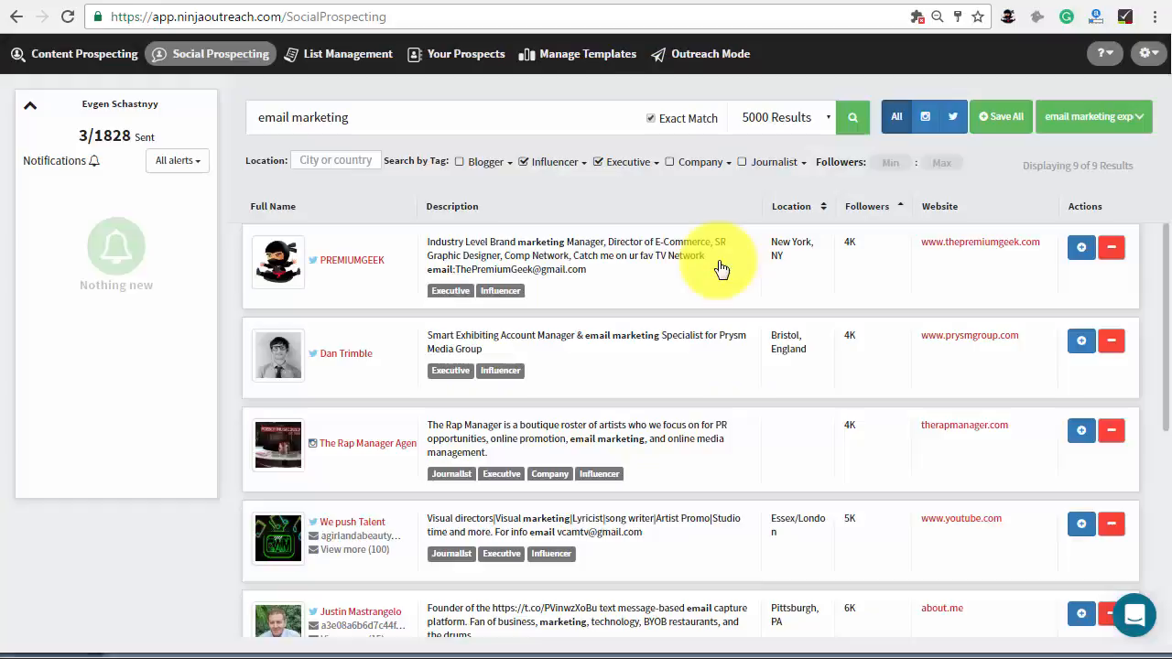
{"action": "left_click", "coordinate": [586, 53]}
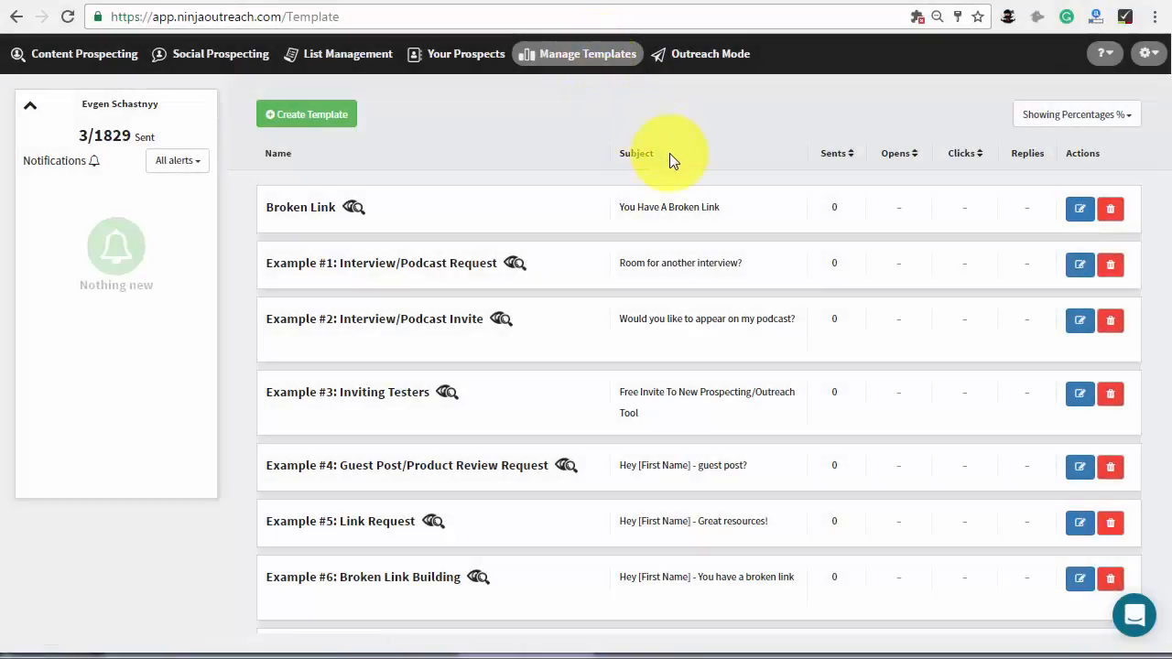
{"action": "mouse_move", "coordinate": [696, 465]}
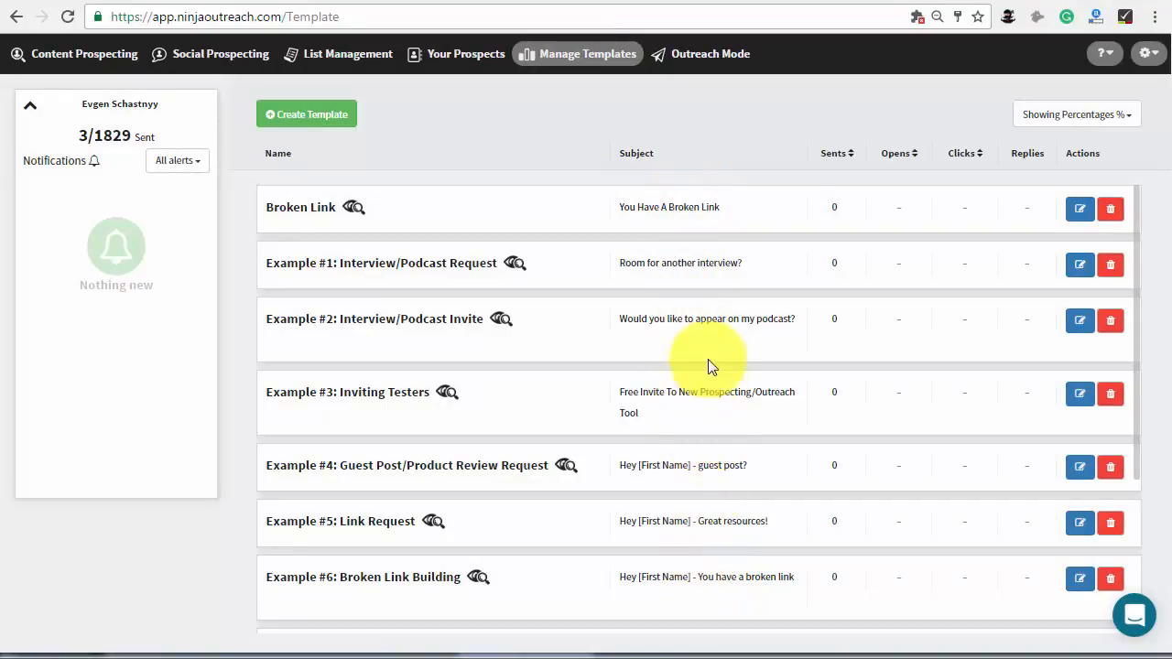
{"action": "mouse_move", "coordinate": [375, 128]}
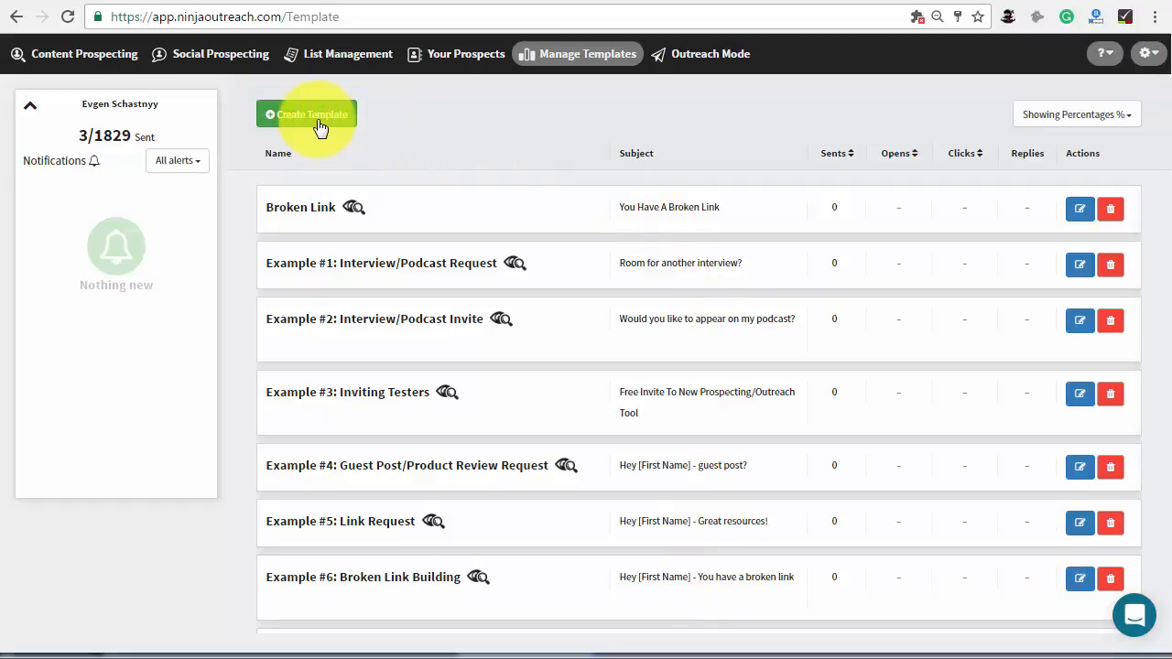
Create and save a 'Finding Guests' template with subject 'We're Looking To Interview'.
{"action": "left_click", "coordinate": [312, 114]}
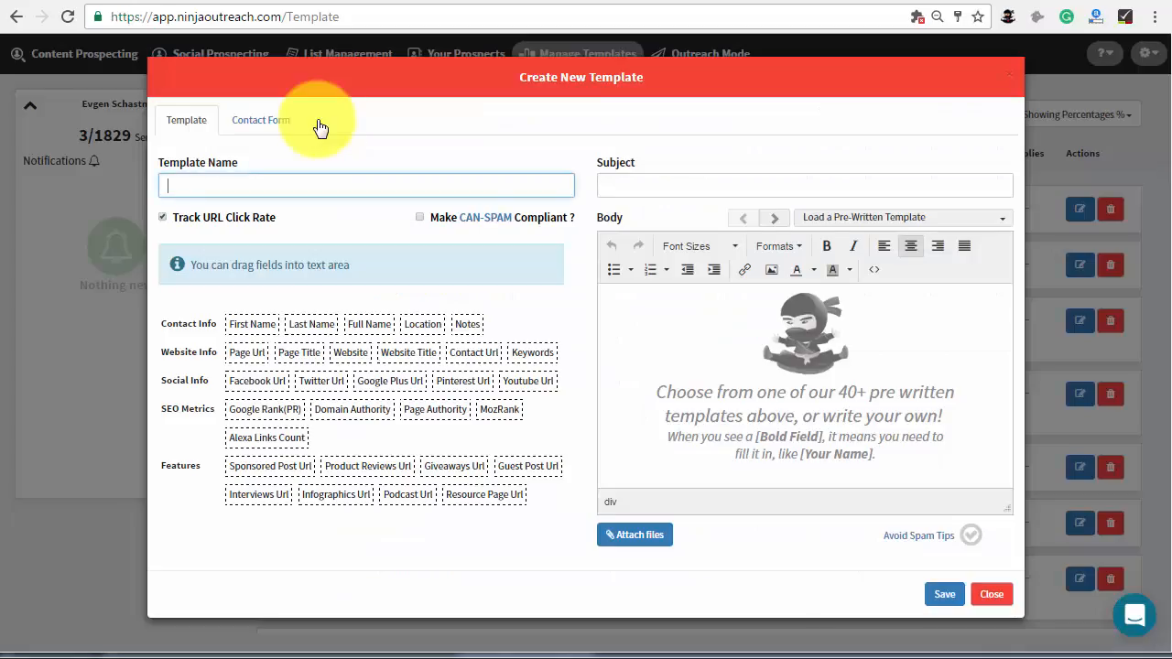
{"action": "type", "text": "Finding Guests"}
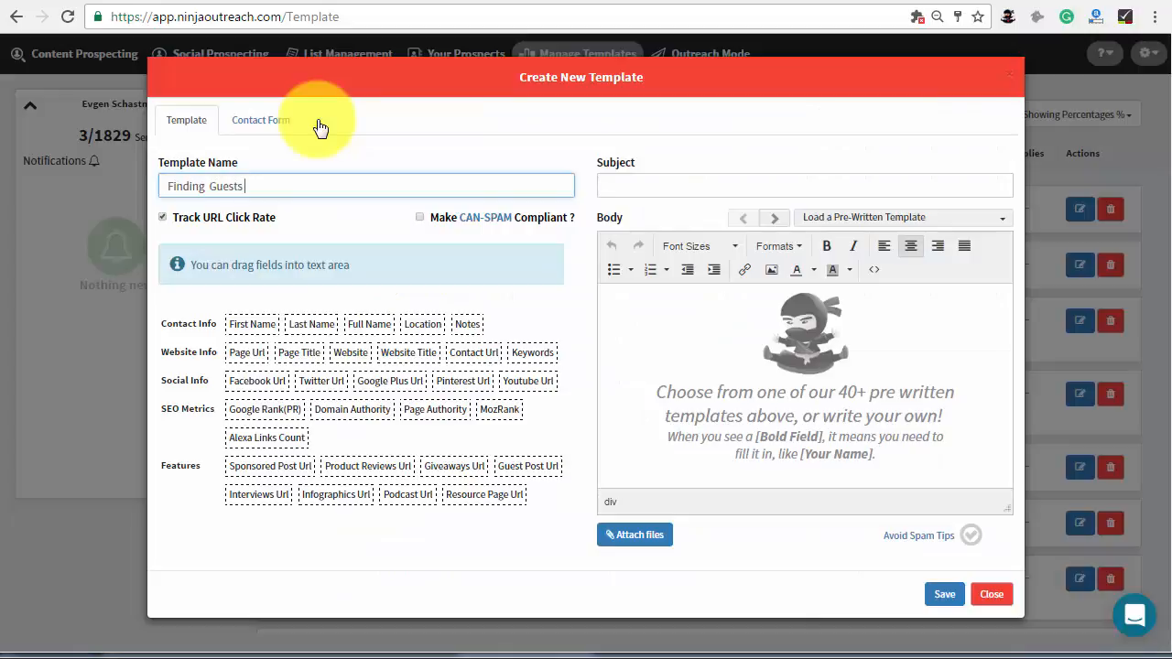
{"action": "type", "text": "We're Looking To Interview Startup Founders"}
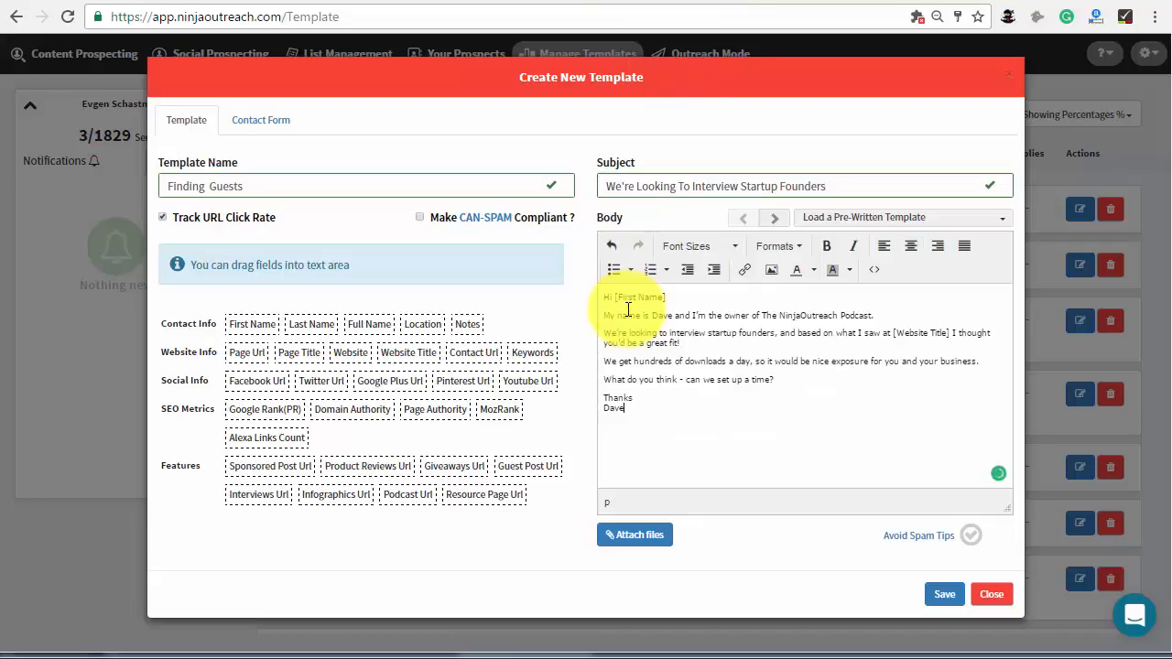
{"action": "left_click", "coordinate": [945, 594]}
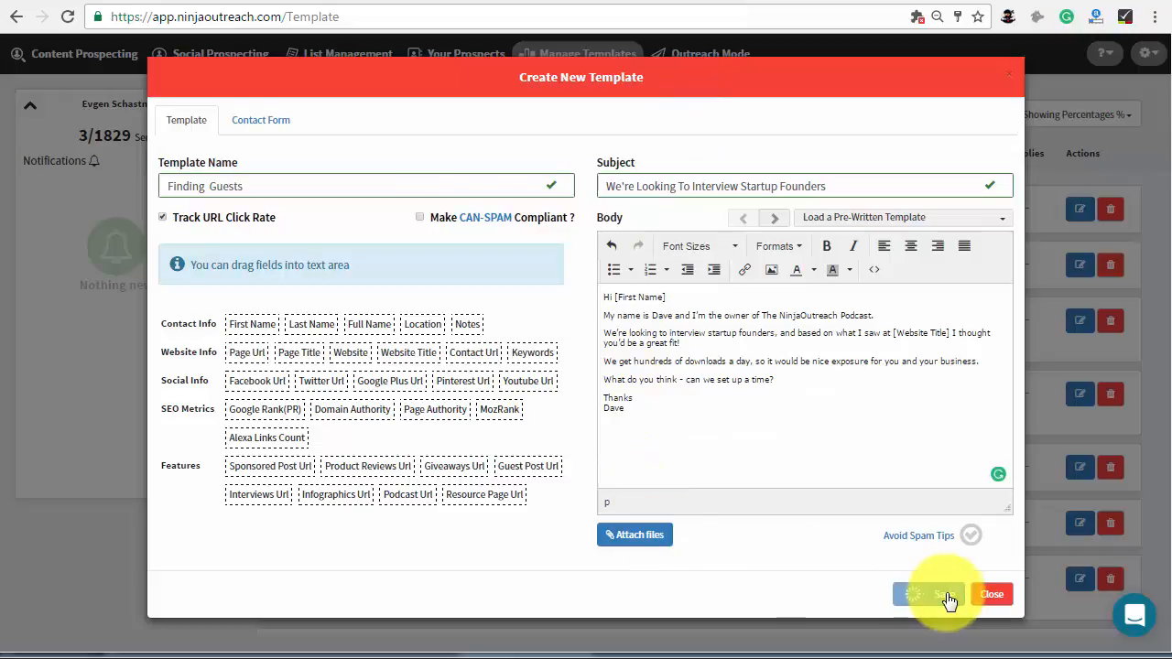
{"action": "left_click", "coordinate": [930, 594]}
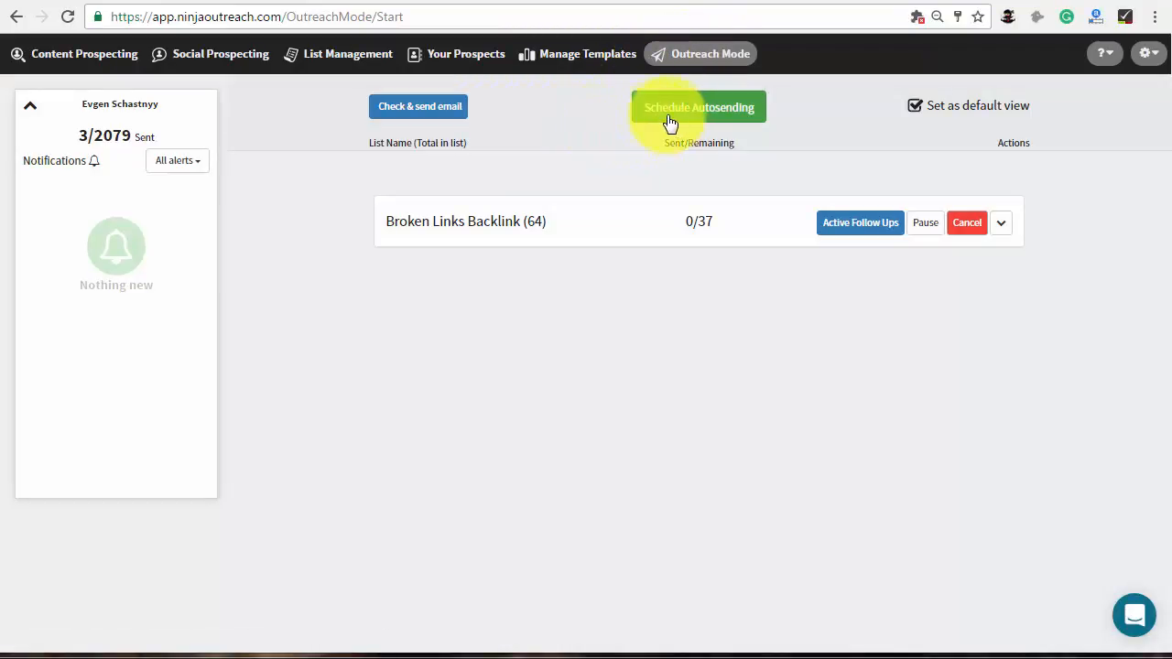
Start Schedule Autosending for the experts list with Finding Guests and the sender account.
{"action": "left_click", "coordinate": [700, 106]}
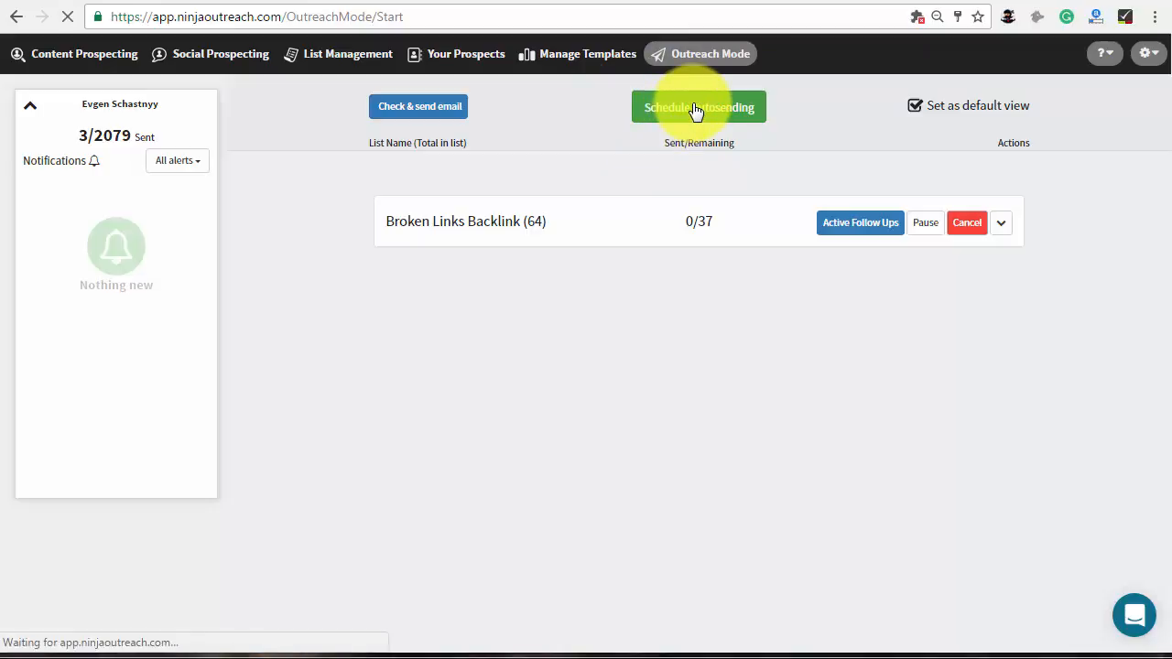
{"action": "left_click", "coordinate": [699, 107]}
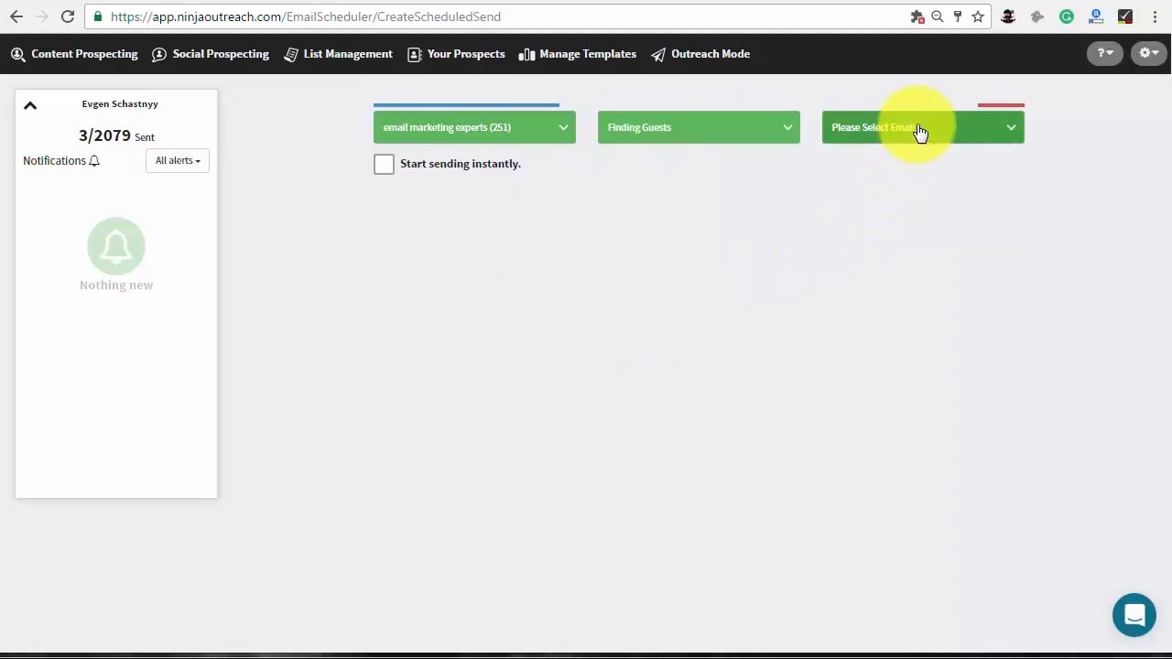
{"action": "left_click", "coordinate": [919, 129]}
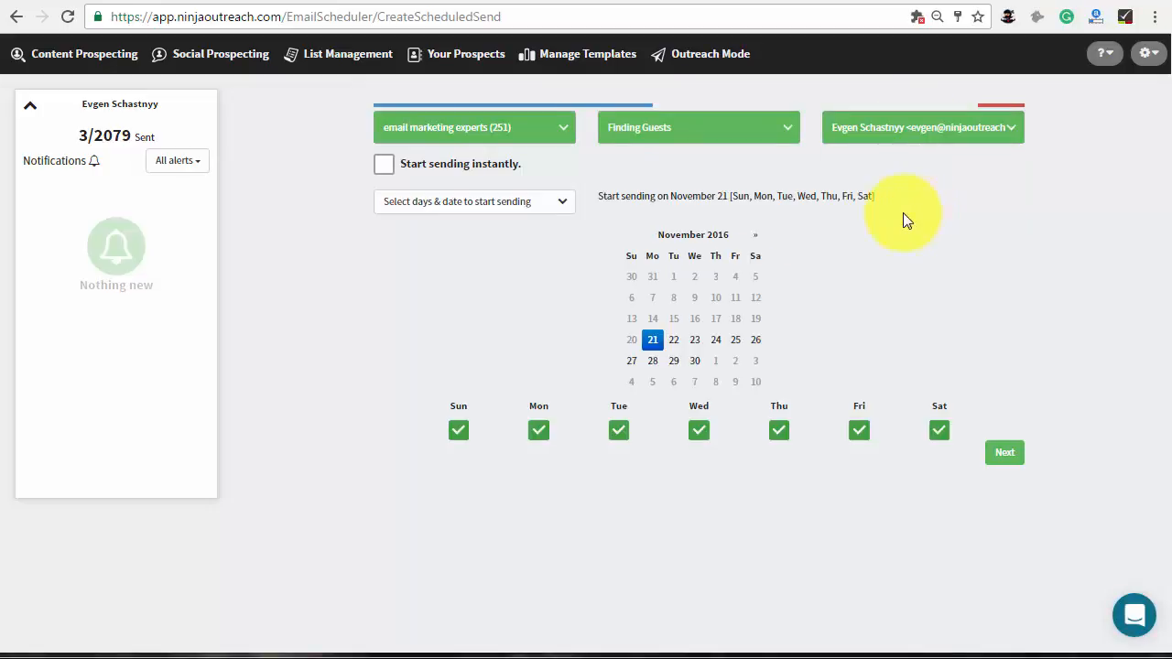
Keep scheduled sending, start on November 30 and restrict days to Tuesday–Saturday.
{"action": "left_click", "coordinate": [384, 164]}
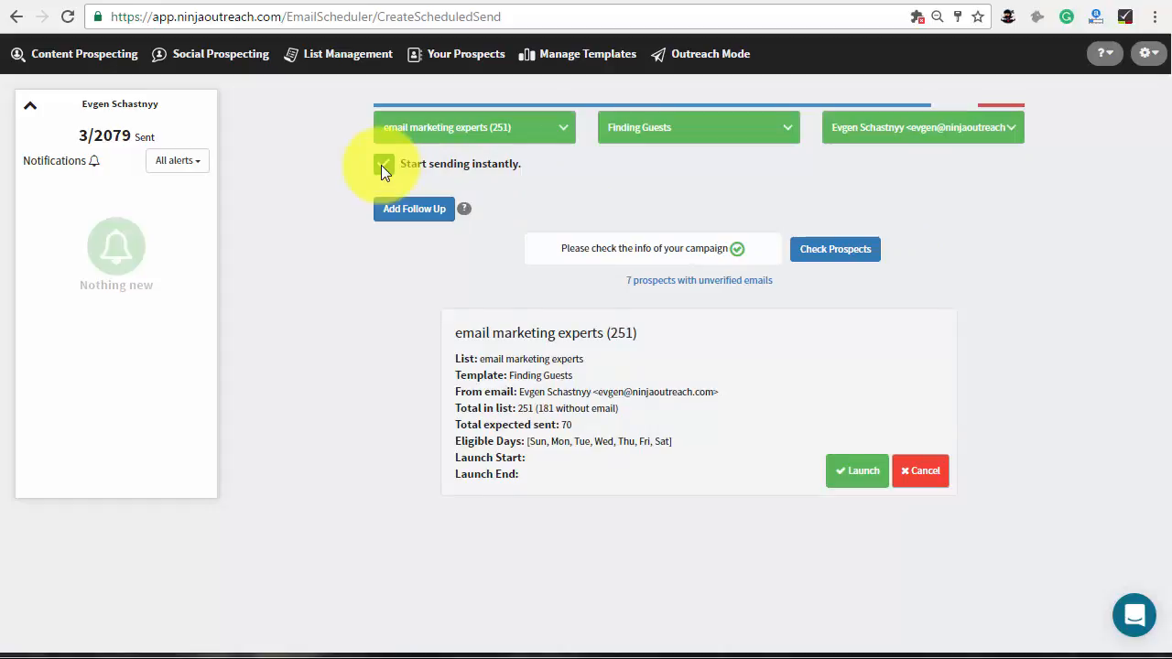
{"action": "left_click", "coordinate": [384, 165]}
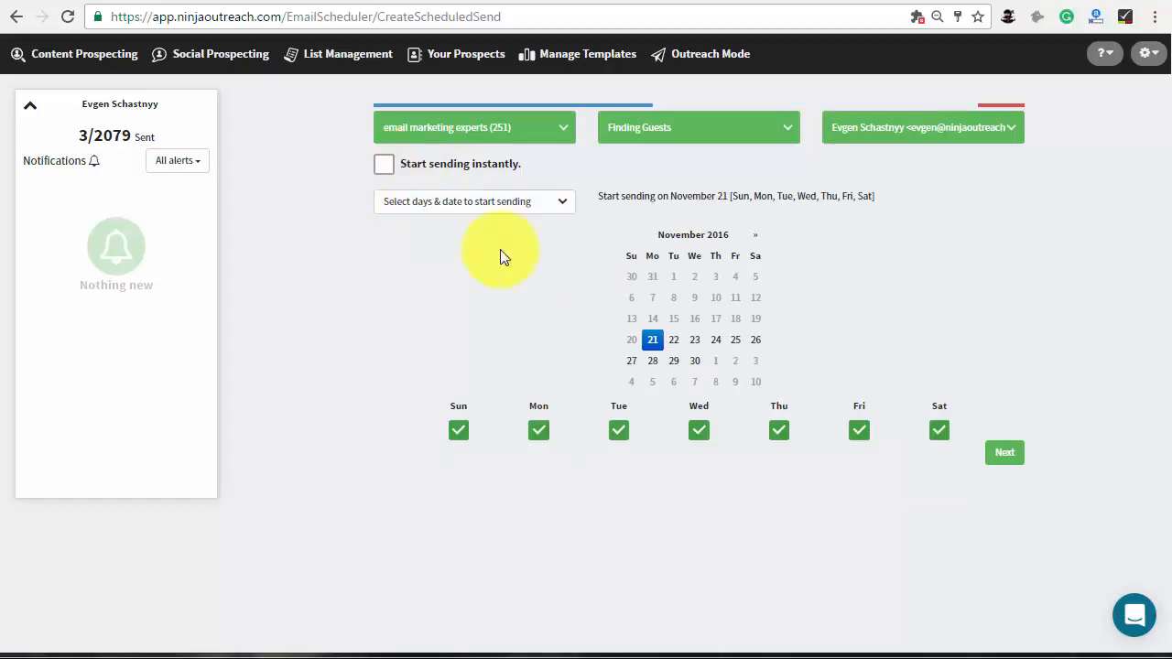
{"action": "left_click", "coordinate": [694, 359]}
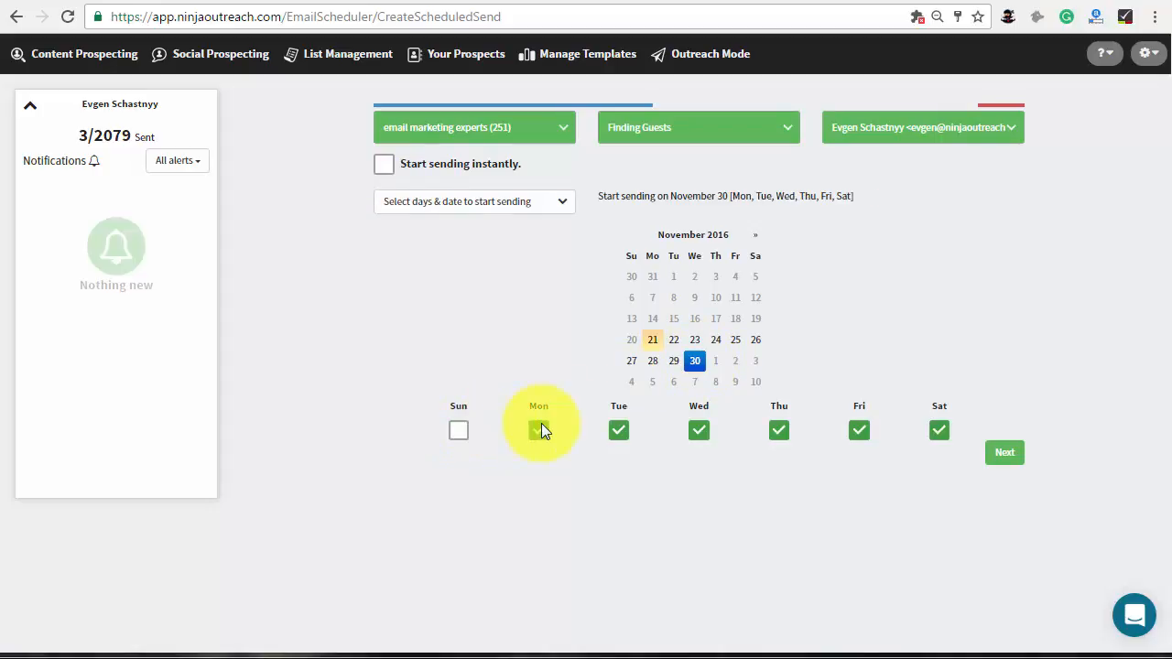
{"action": "left_click", "coordinate": [539, 429]}
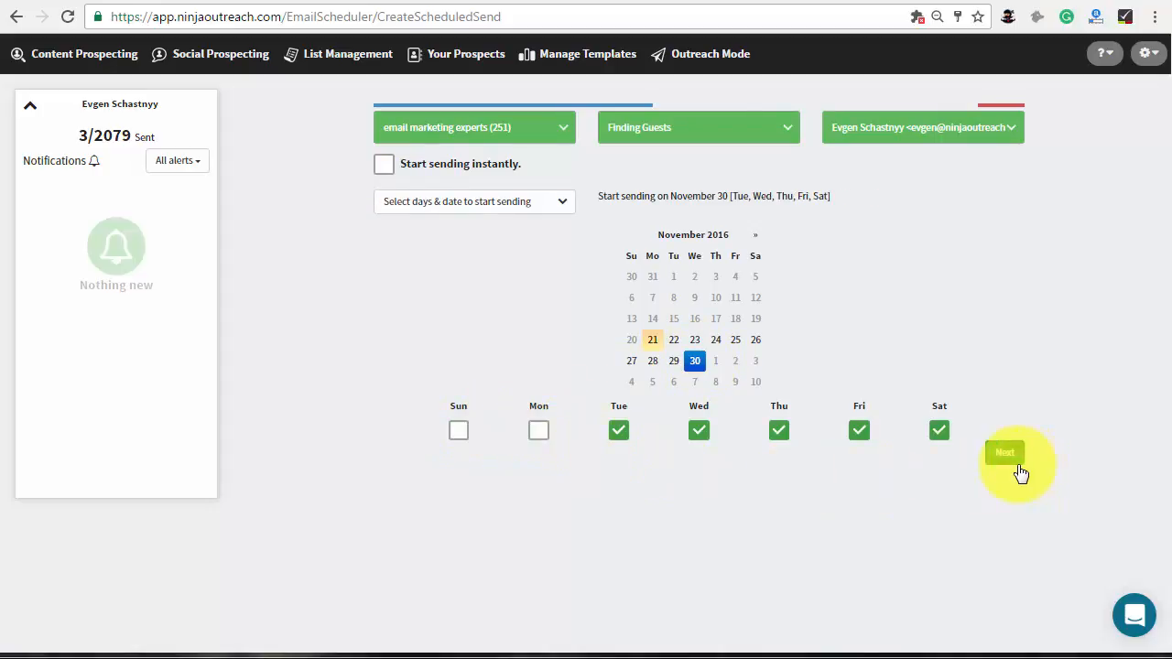
Set sending from 9:00am to 2:51pm with a daily limit of 117 emails.
{"action": "left_click", "coordinate": [1004, 452]}
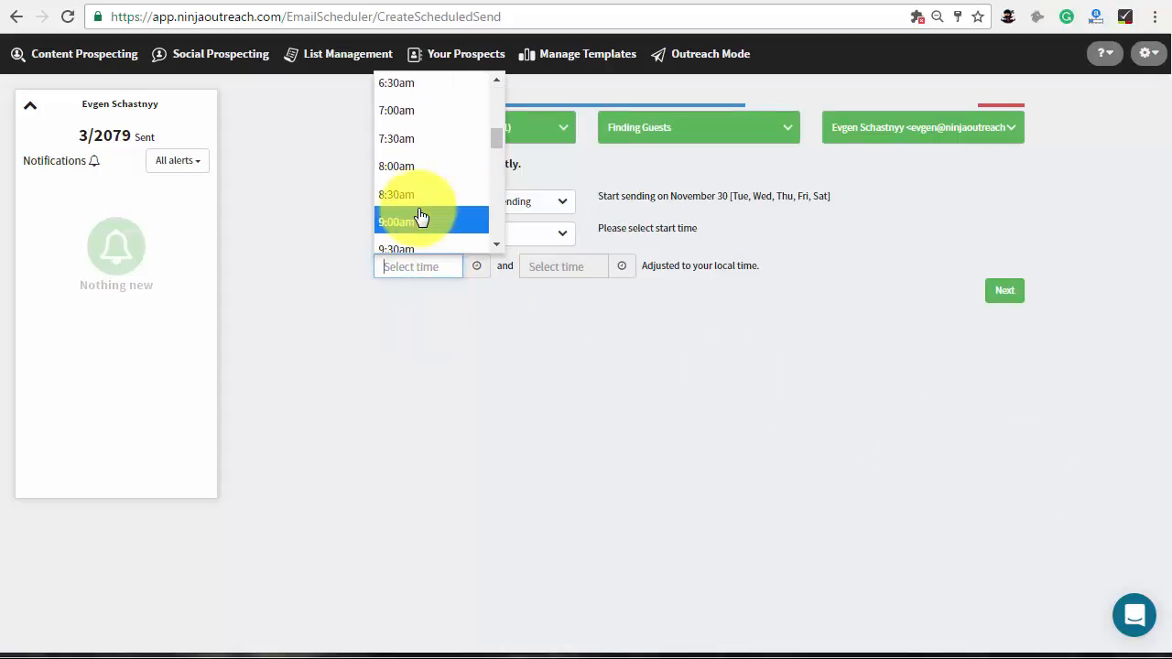
{"action": "left_click", "coordinate": [395, 222]}
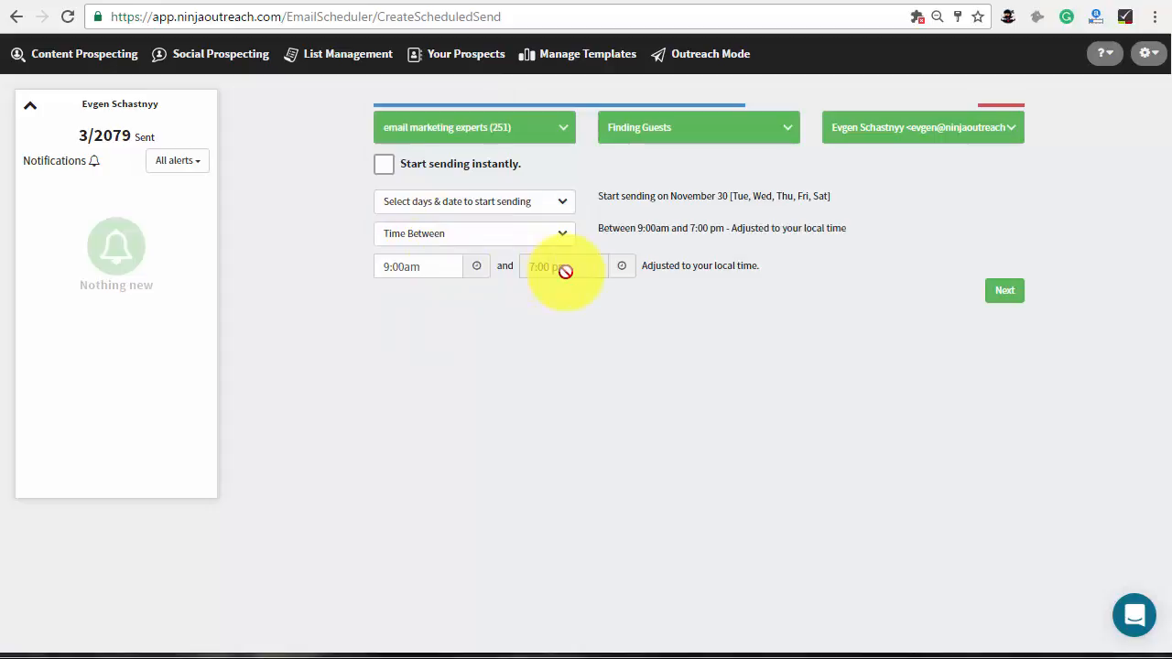
{"action": "left_click", "coordinate": [474, 234]}
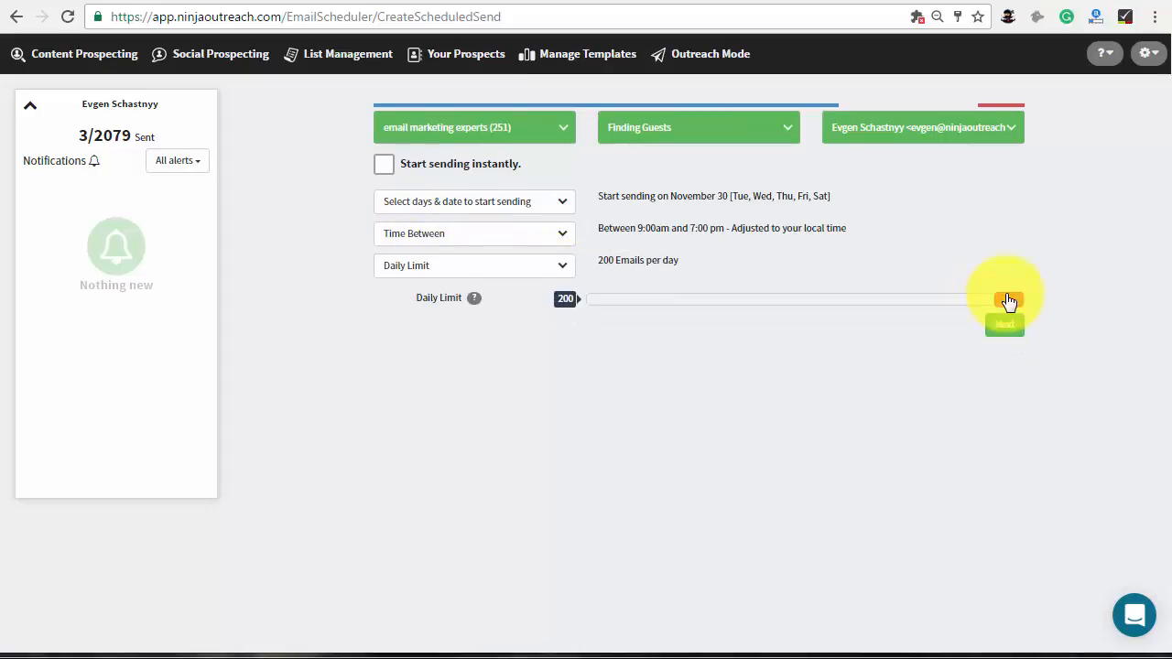
{"action": "left_click_drag", "start_coordinate": [1004, 300], "coordinate": [828, 300]}
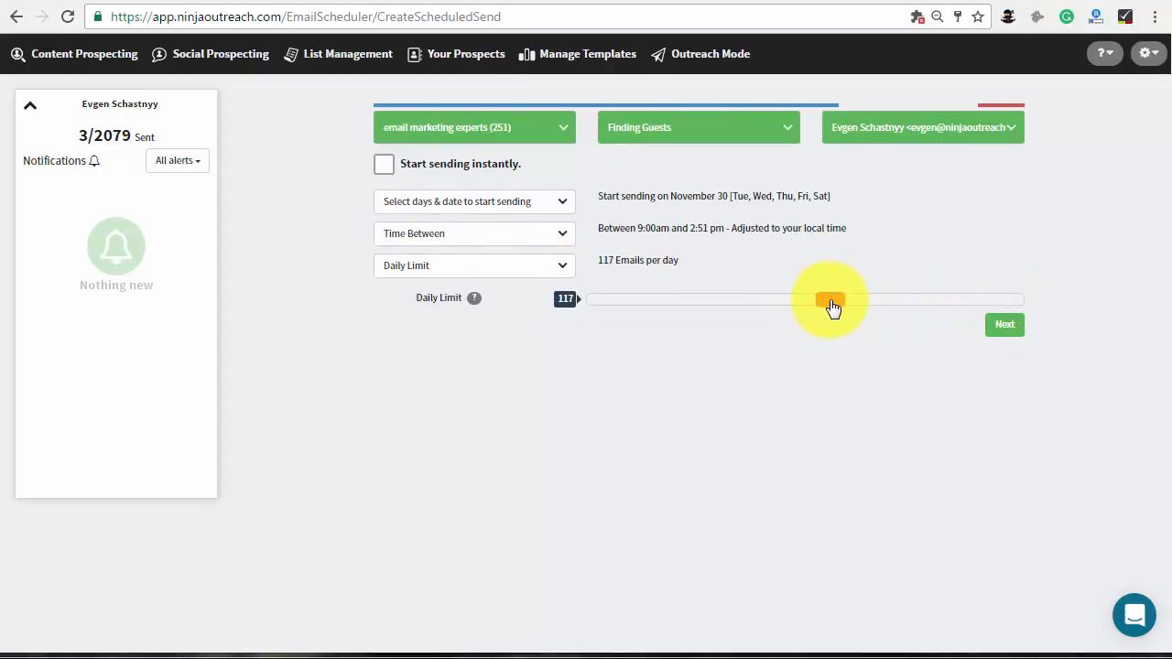
{"action": "left_click", "coordinate": [1003, 324]}
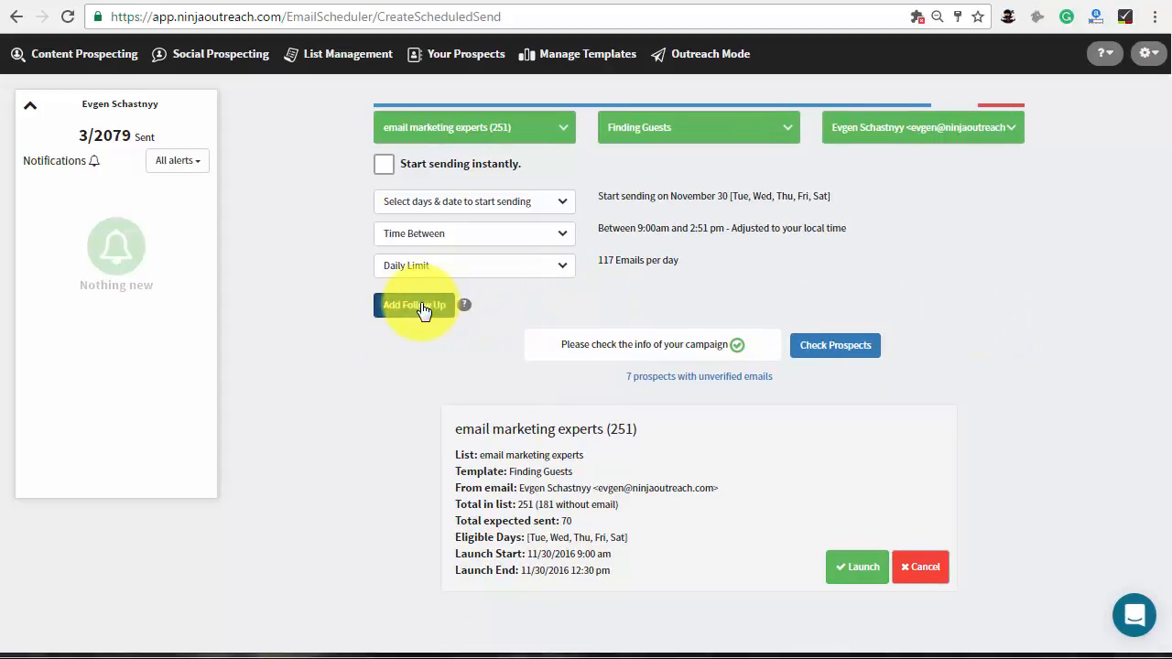
Add a follow-up after 3 days reusing the Finding Guests template.
{"action": "left_click", "coordinate": [414, 304]}
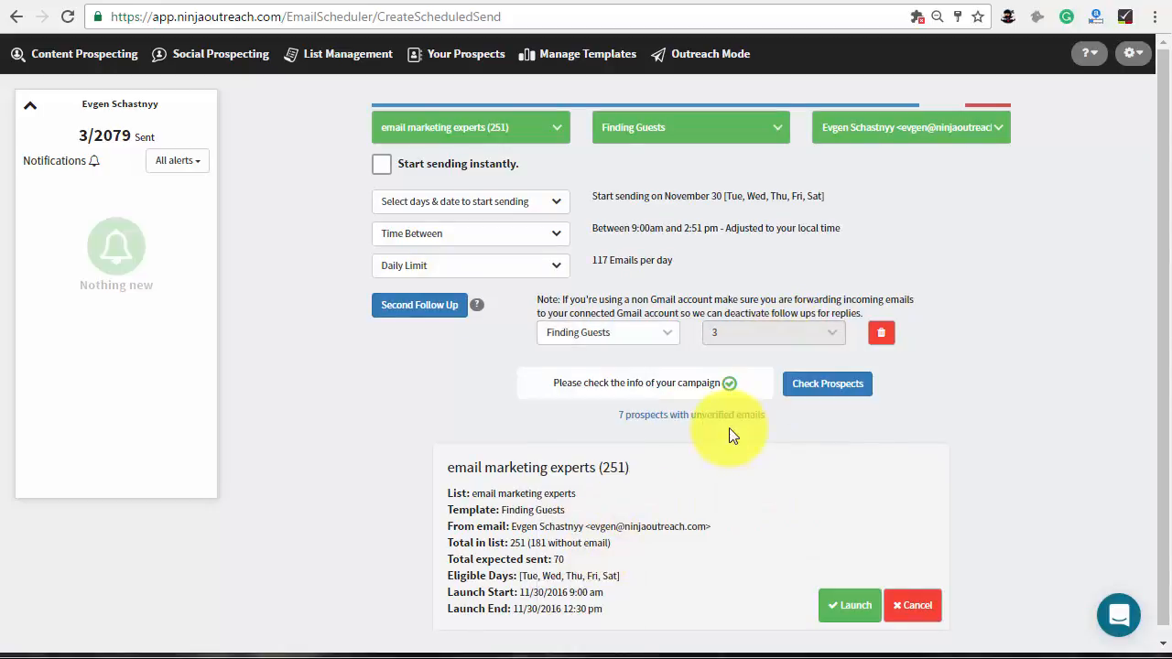
{"action": "left_click", "coordinate": [418, 305]}
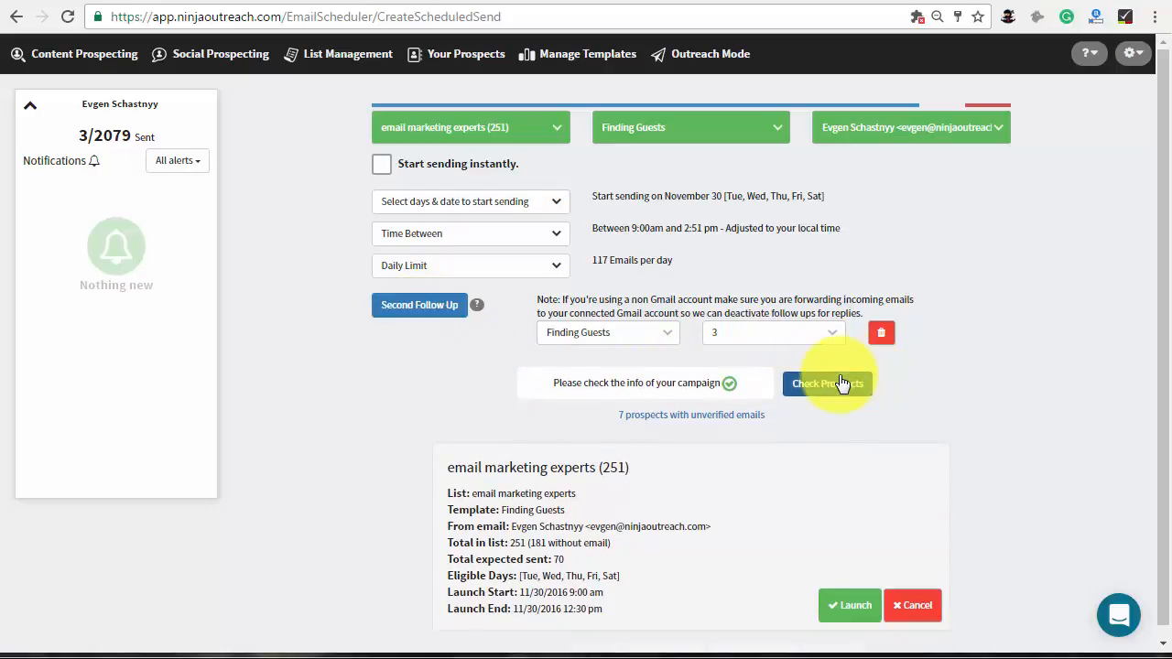
Uncheck the twitter-address prospect in Check Prospects and launch the campaign.
{"action": "left_click", "coordinate": [826, 382]}
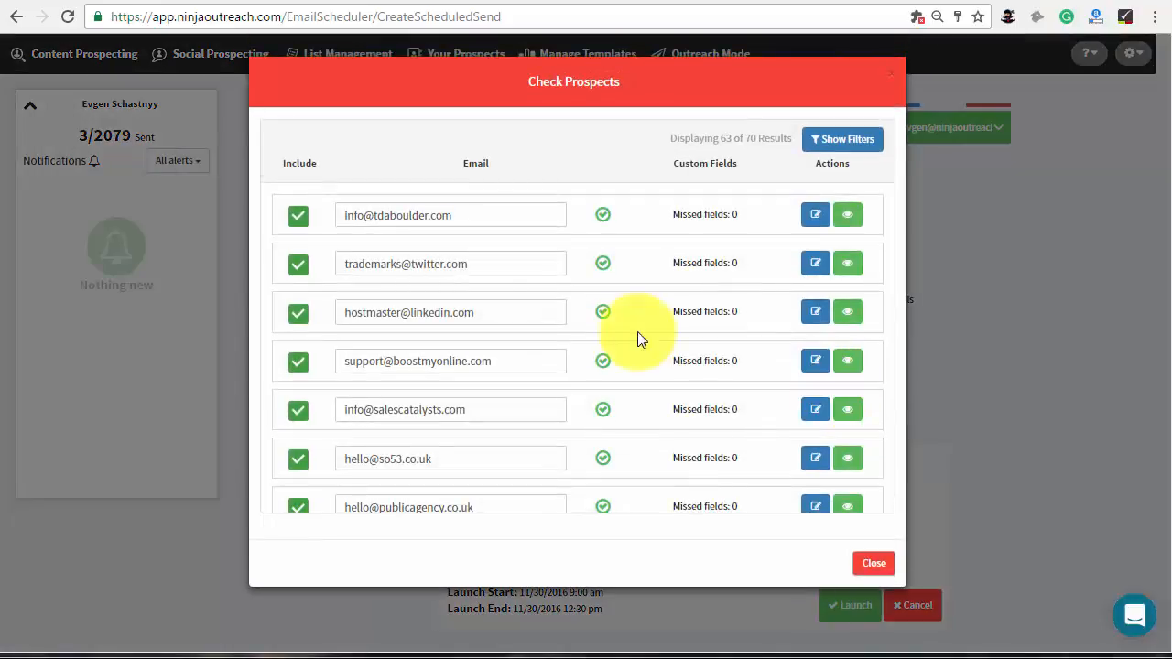
{"action": "left_click", "coordinate": [297, 216]}
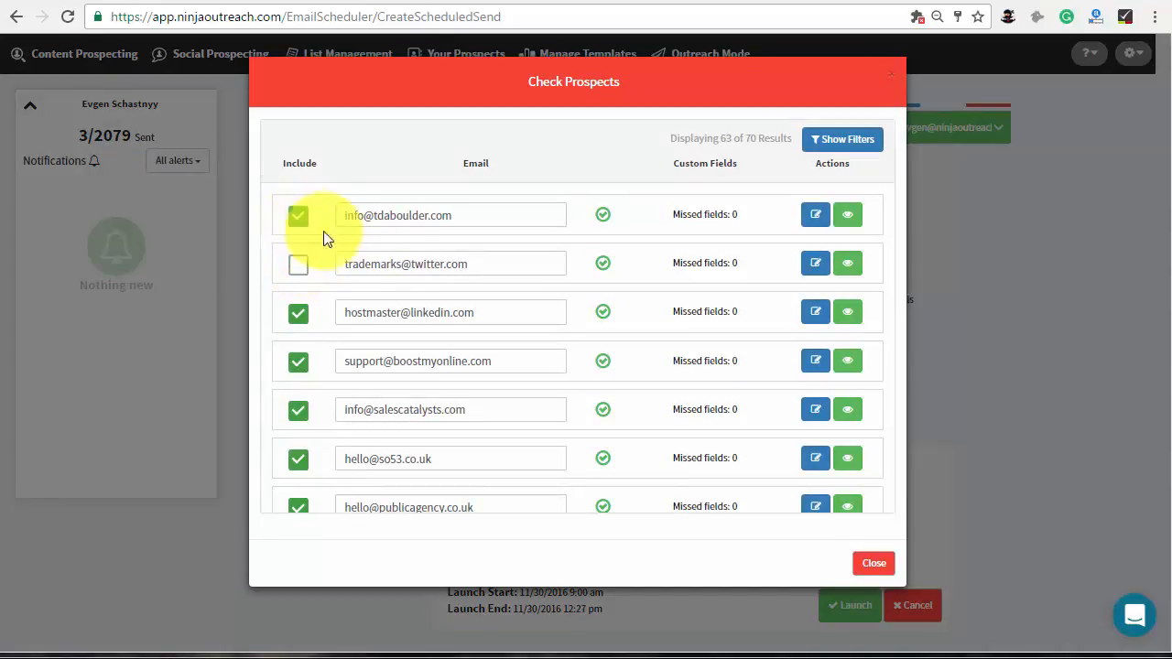
{"action": "left_click", "coordinate": [872, 563]}
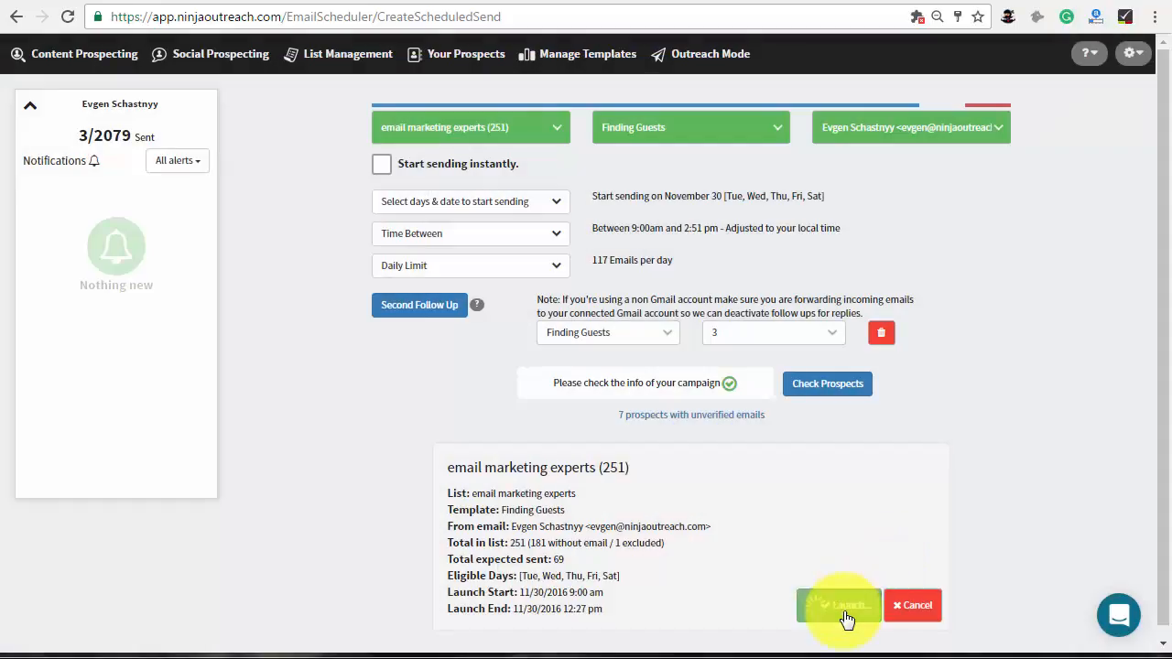
{"action": "left_click", "coordinate": [839, 604]}
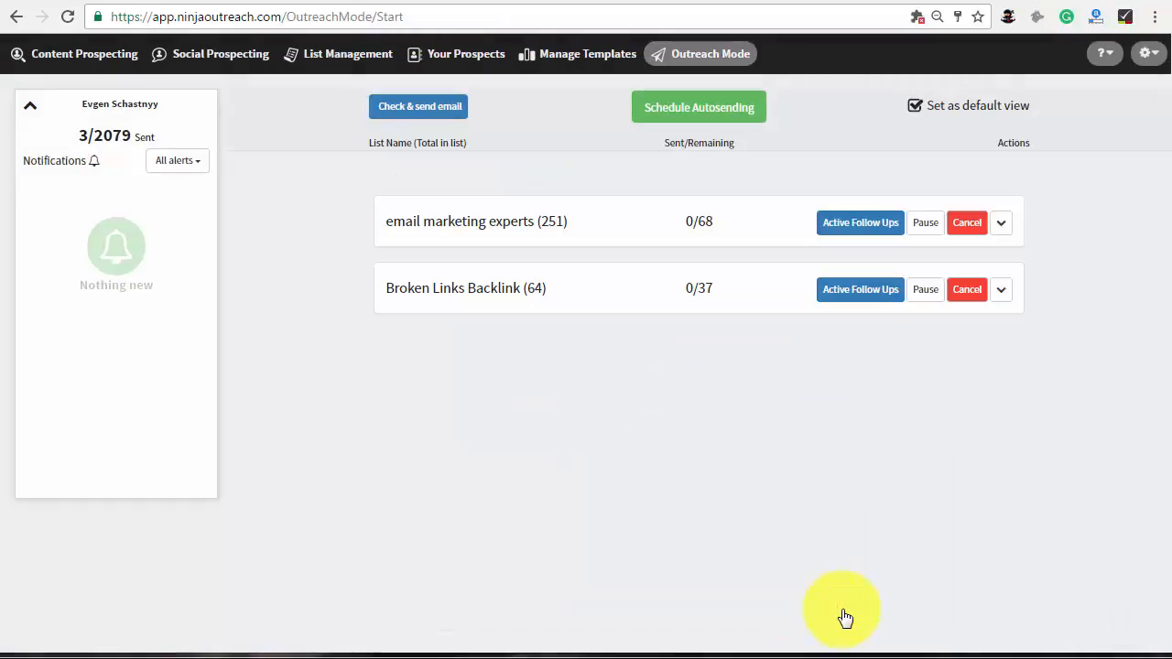
Review the campaign row, then export the email marketing experts list from List Management to a spreadsheet.
{"action": "left_click", "coordinate": [1000, 222]}
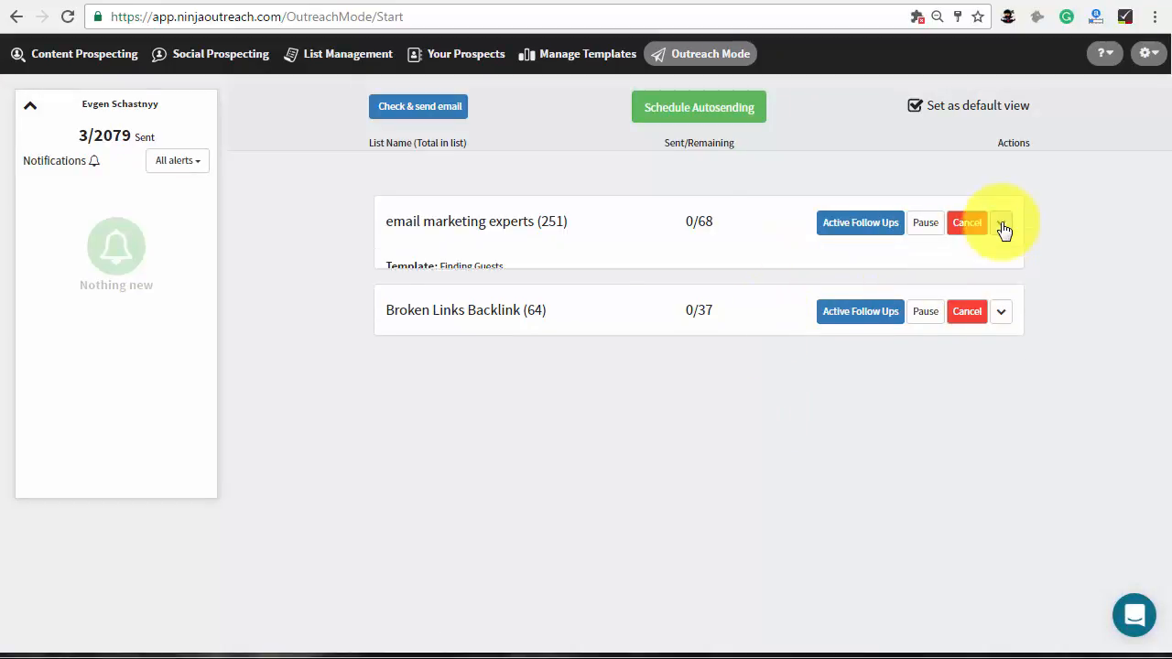
{"action": "left_click", "coordinate": [1002, 224]}
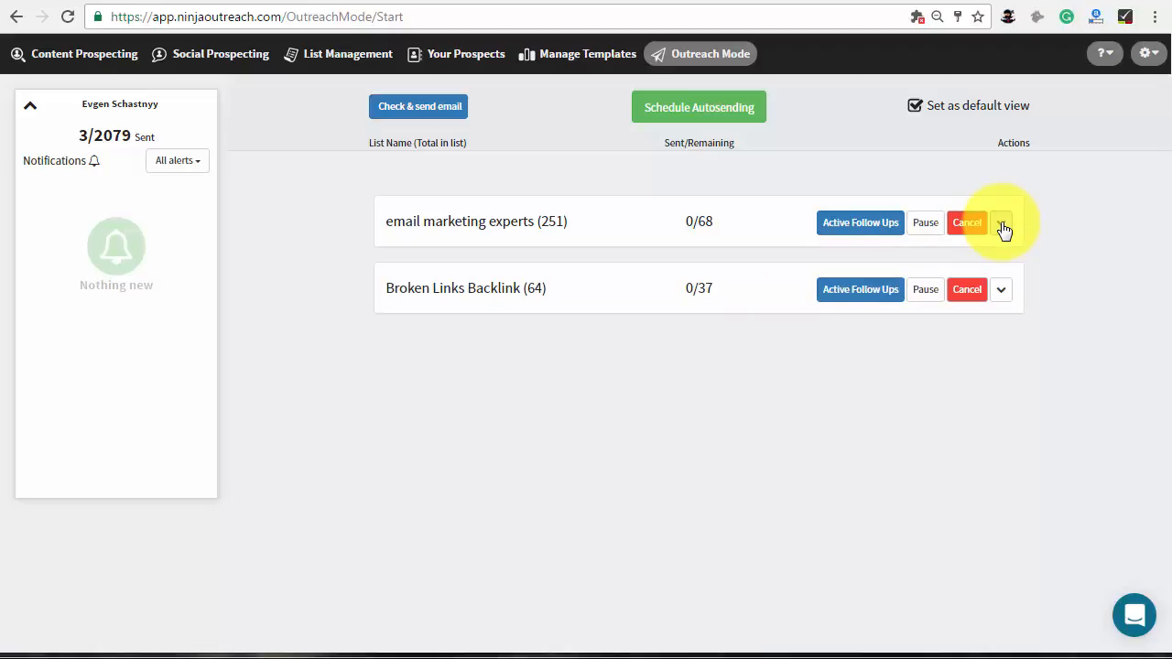
{"action": "mouse_move", "coordinate": [912, 190]}
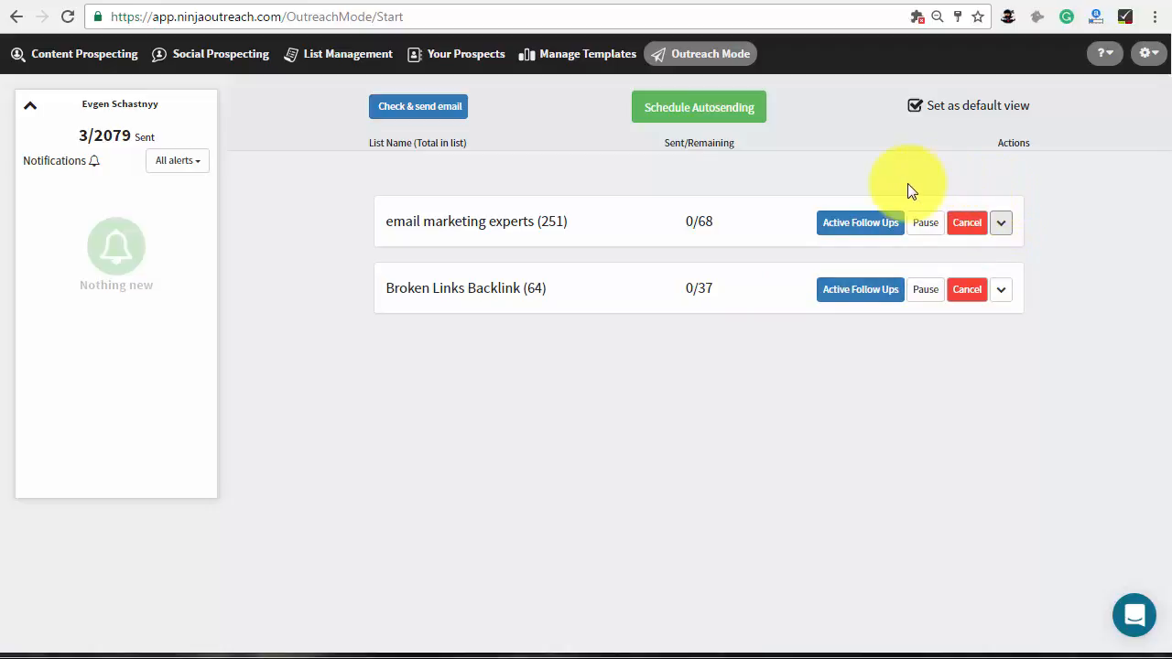
{"action": "mouse_move", "coordinate": [320, 59]}
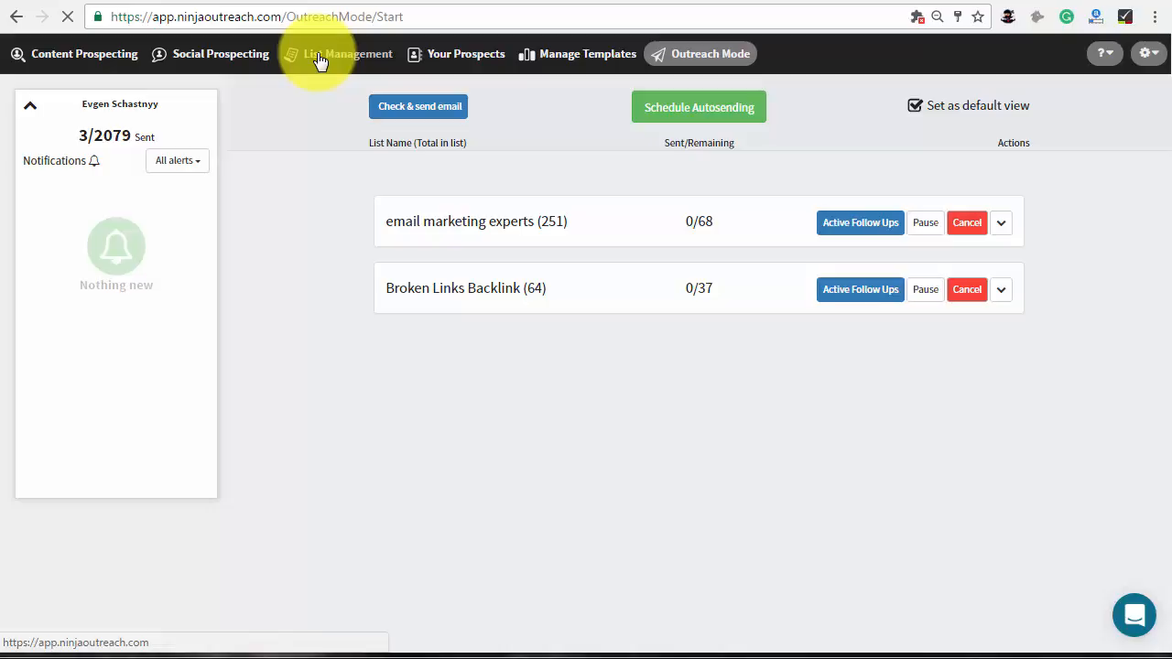
{"action": "left_click", "coordinate": [348, 53]}
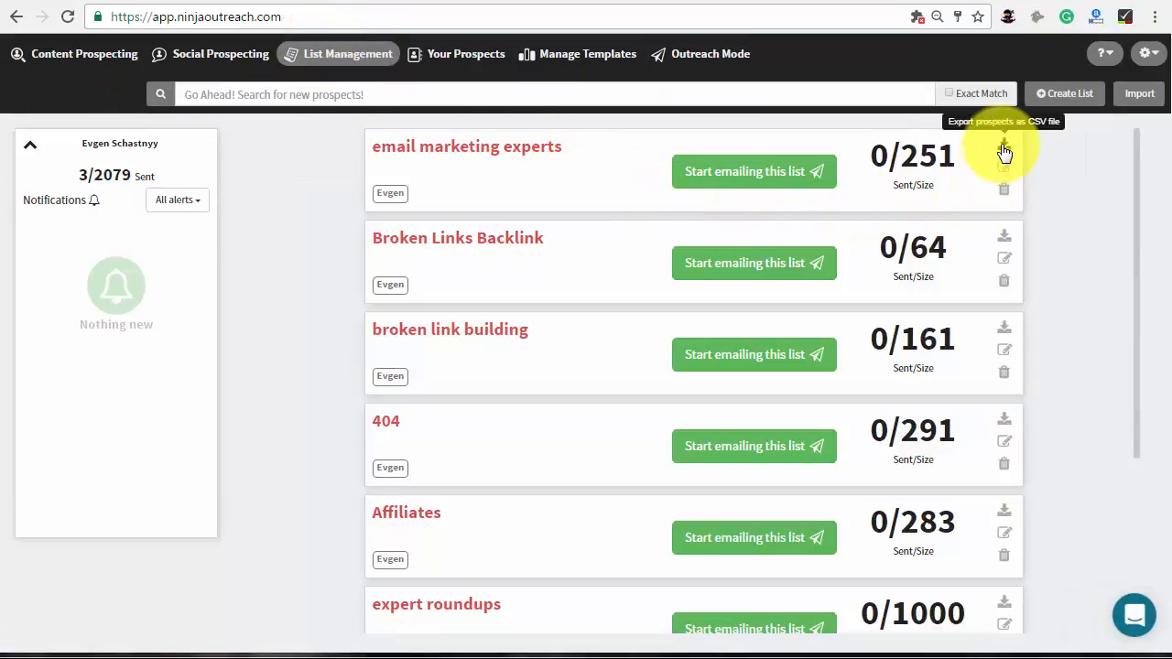
{"action": "left_click", "coordinate": [1004, 146]}
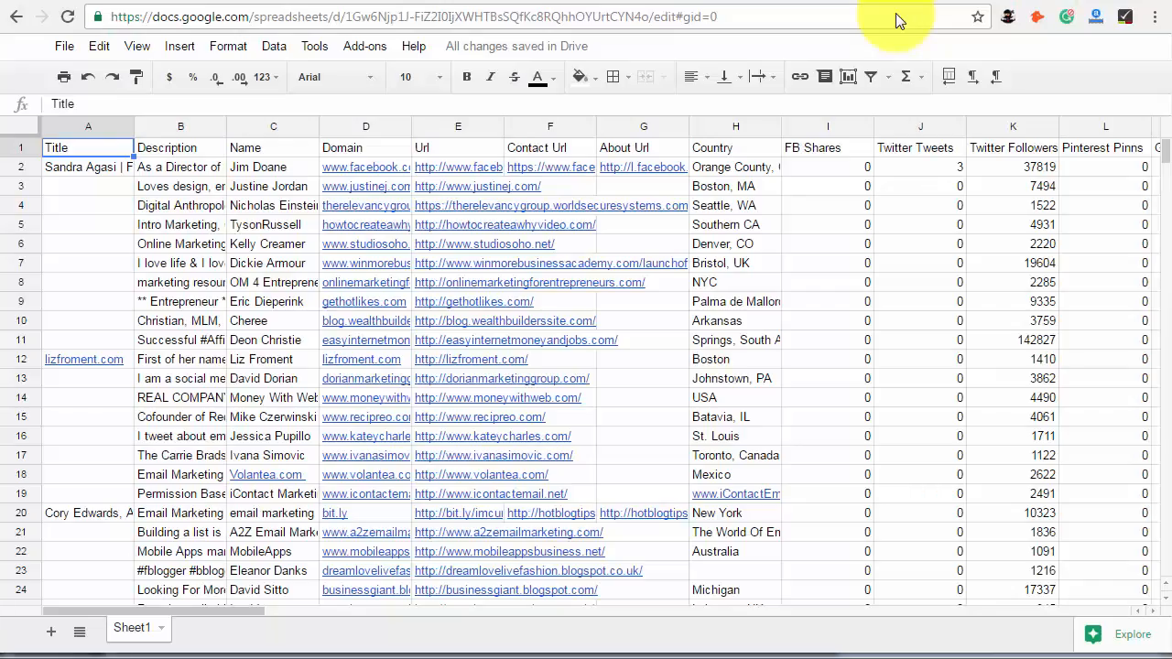